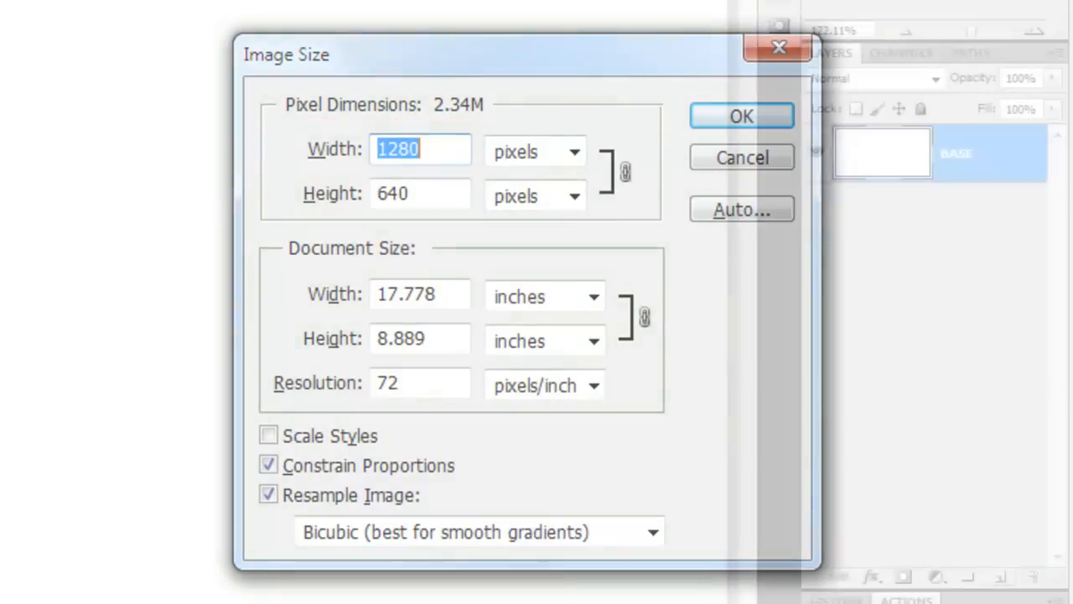
Keep the 1280×640 canvas and enter hex E6 for the foreground colour.
{"action": "left_click", "coordinate": [741, 116]}
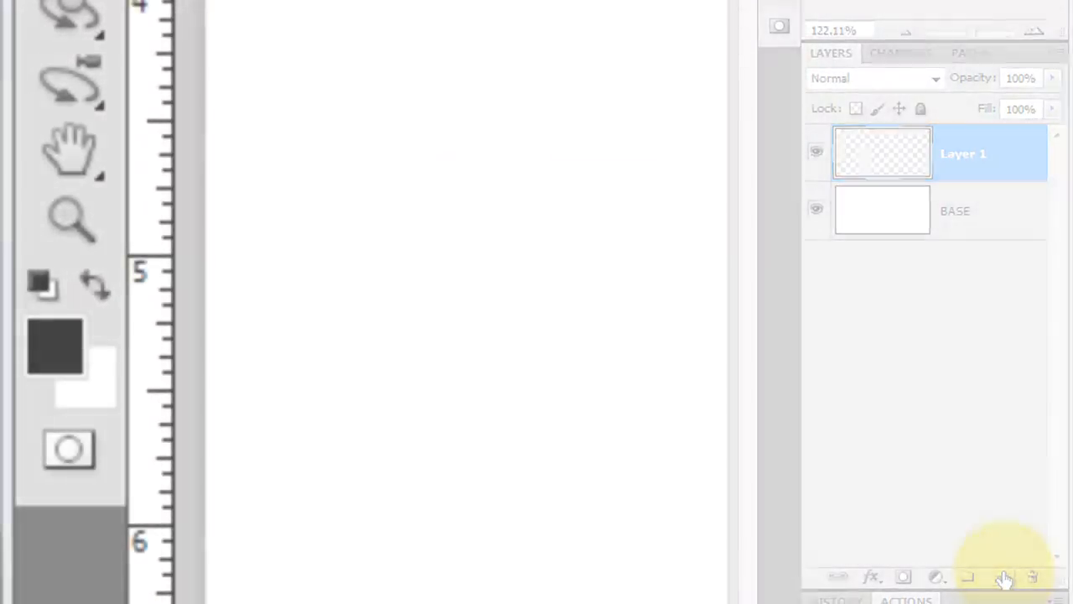
{"action": "left_click", "coordinate": [54, 346]}
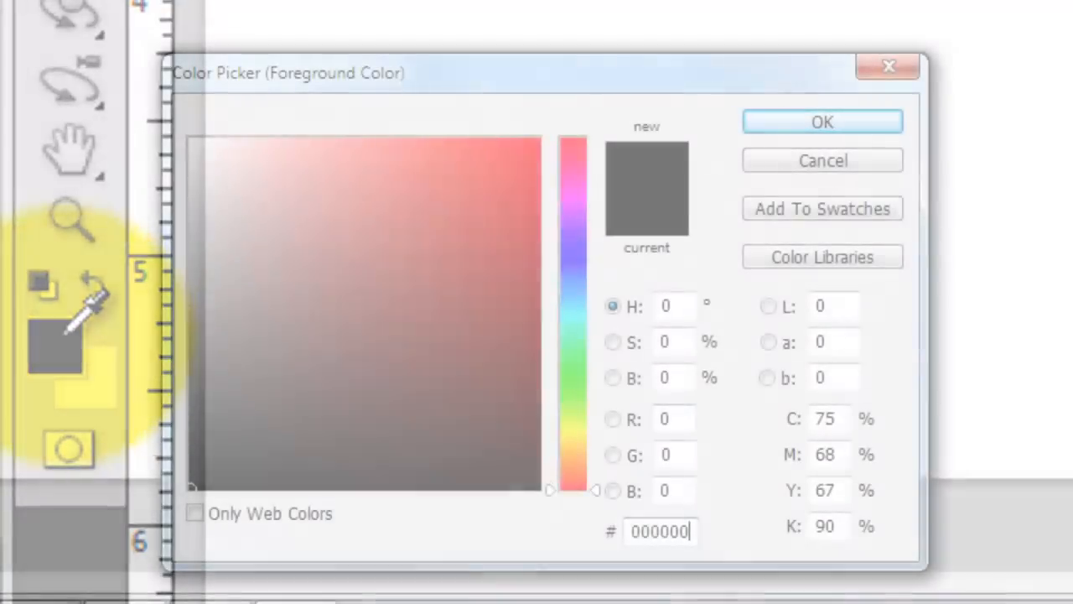
{"action": "type", "text": "E6"}
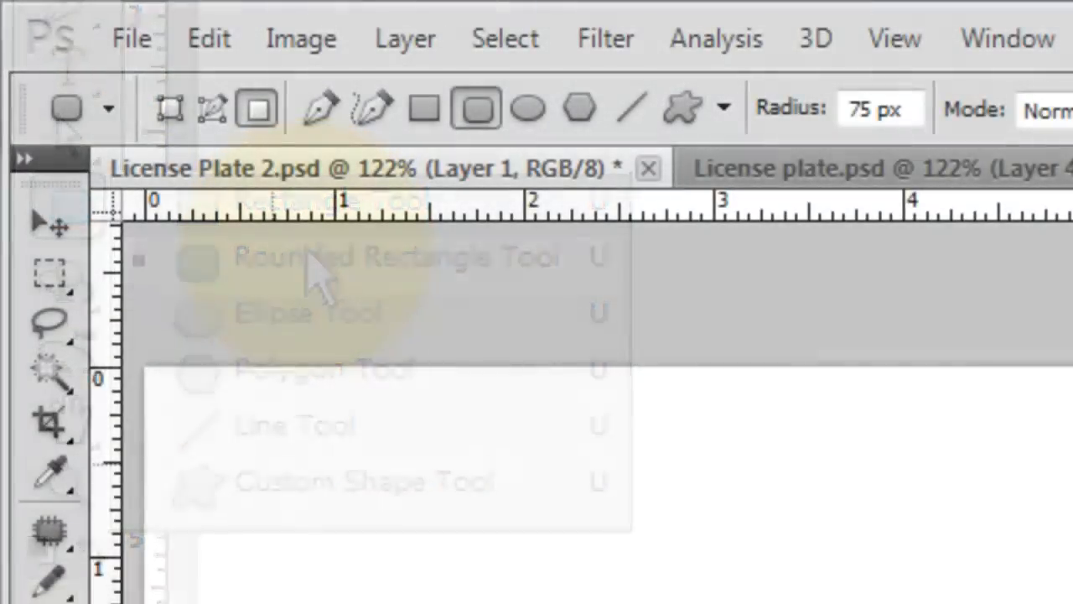
Draw a 75 px radius rounded rectangle across most of the canvas on Layer 1.
{"action": "left_click", "coordinate": [257, 108]}
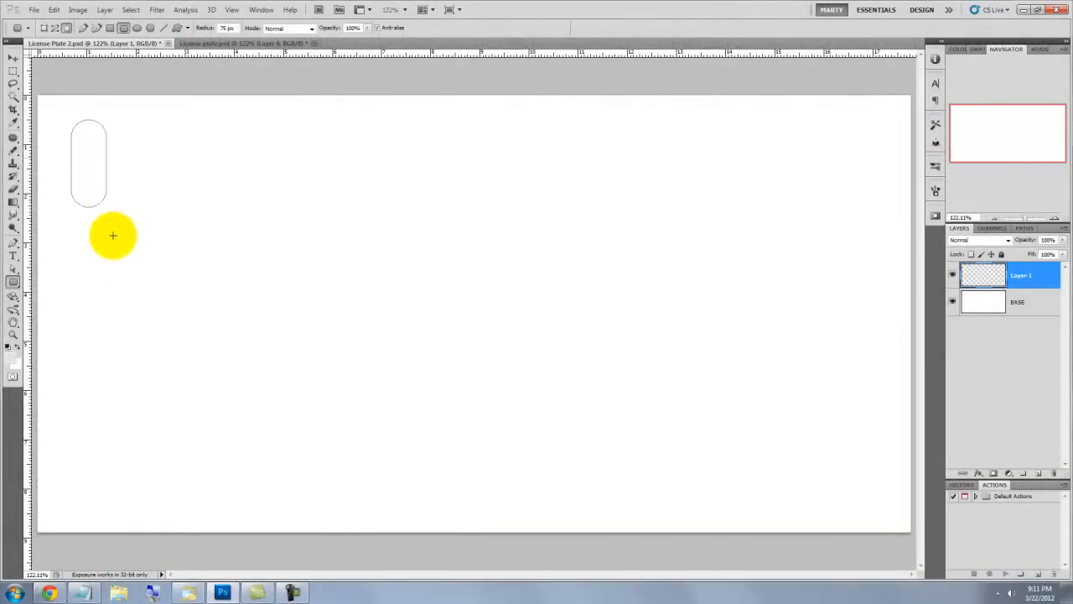
{"action": "left_click_drag", "start_coordinate": [113, 236], "coordinate": [874, 507]}
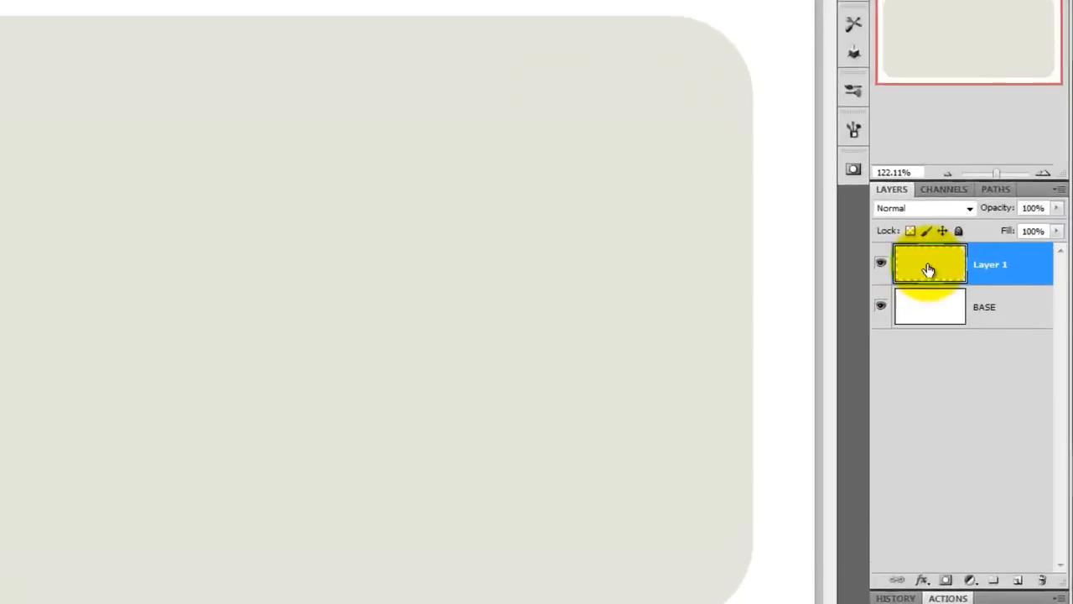
Give Layer 1 a Chisel Hard bevel: size 3, angle 135°, 35% shadow, contour on.
{"action": "double_click", "coordinate": [930, 265]}
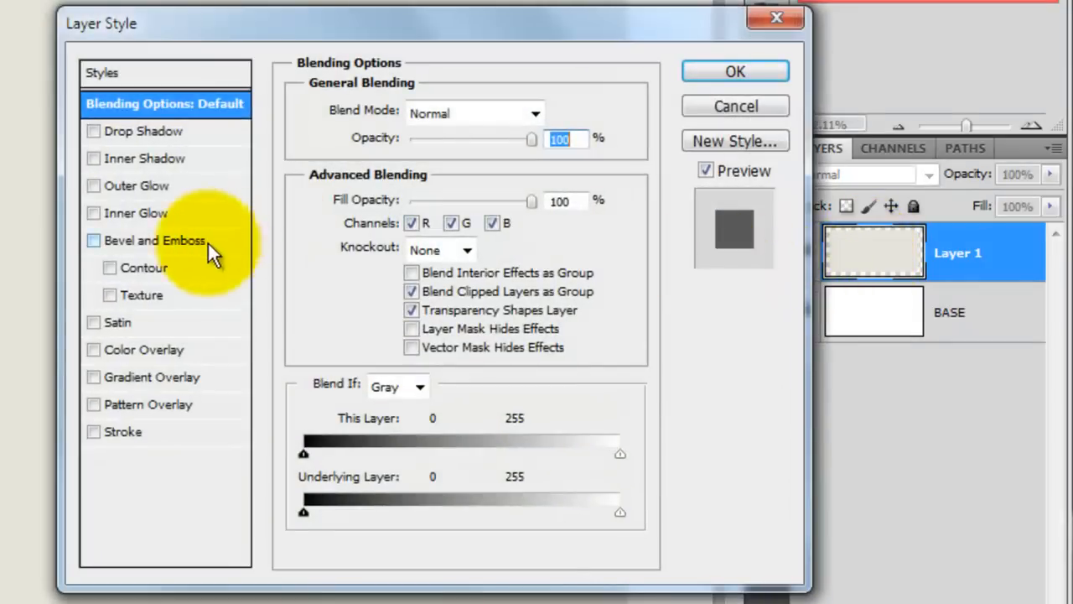
{"action": "left_click", "coordinate": [93, 240]}
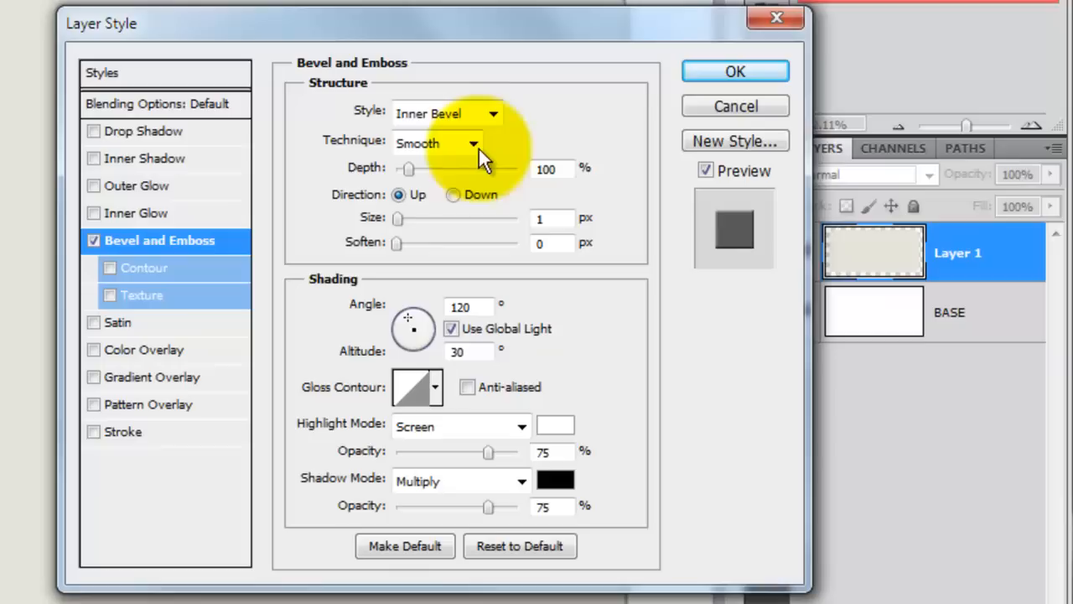
{"action": "left_click", "coordinate": [436, 143]}
{"action": "type", "text": "35"}
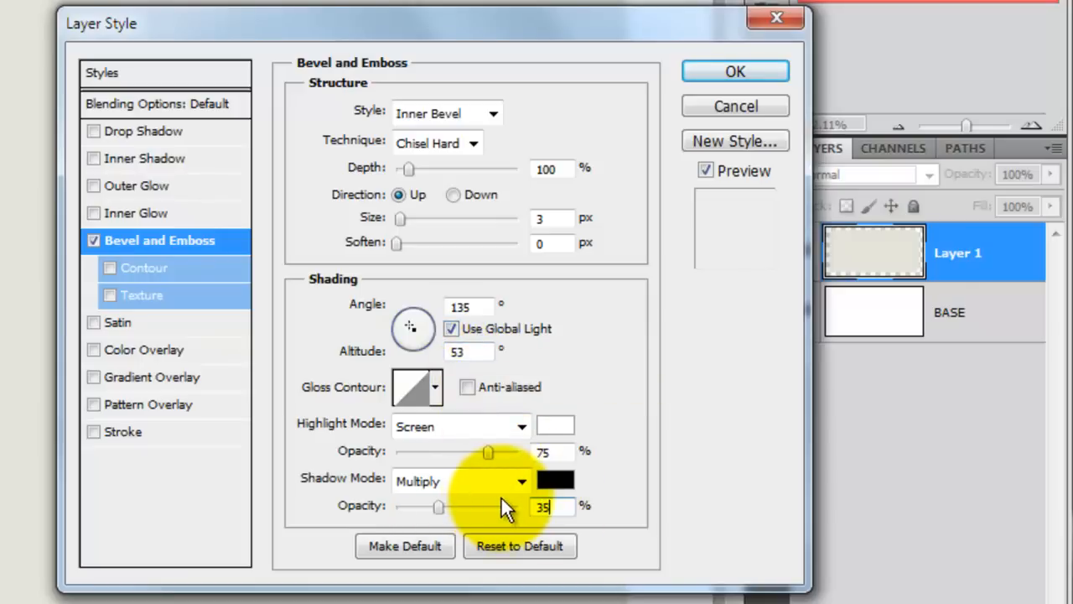
{"action": "left_click", "coordinate": [110, 267]}
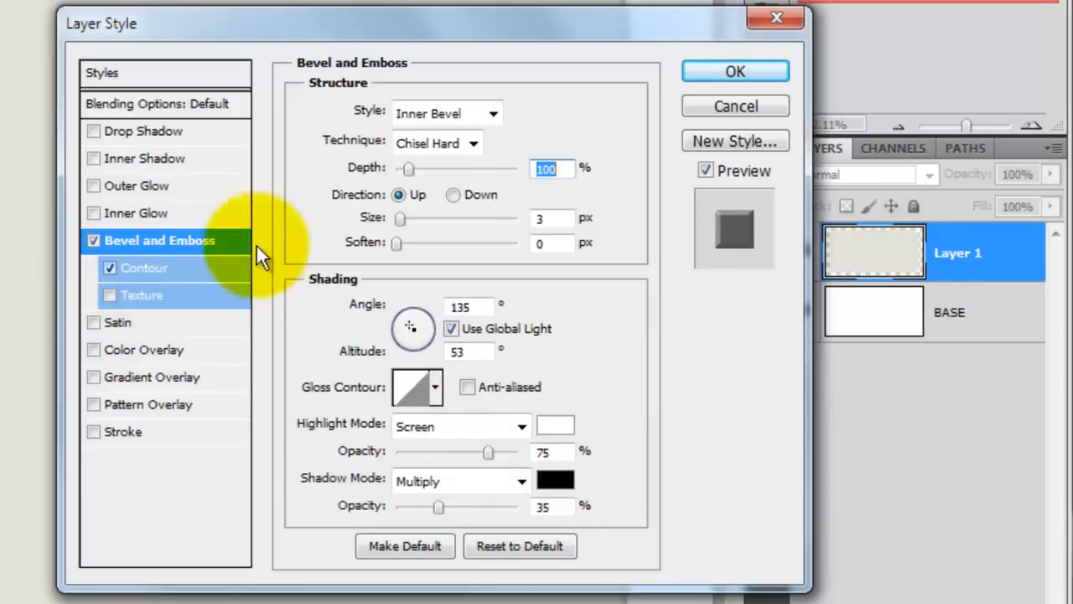
{"action": "left_click", "coordinate": [735, 70]}
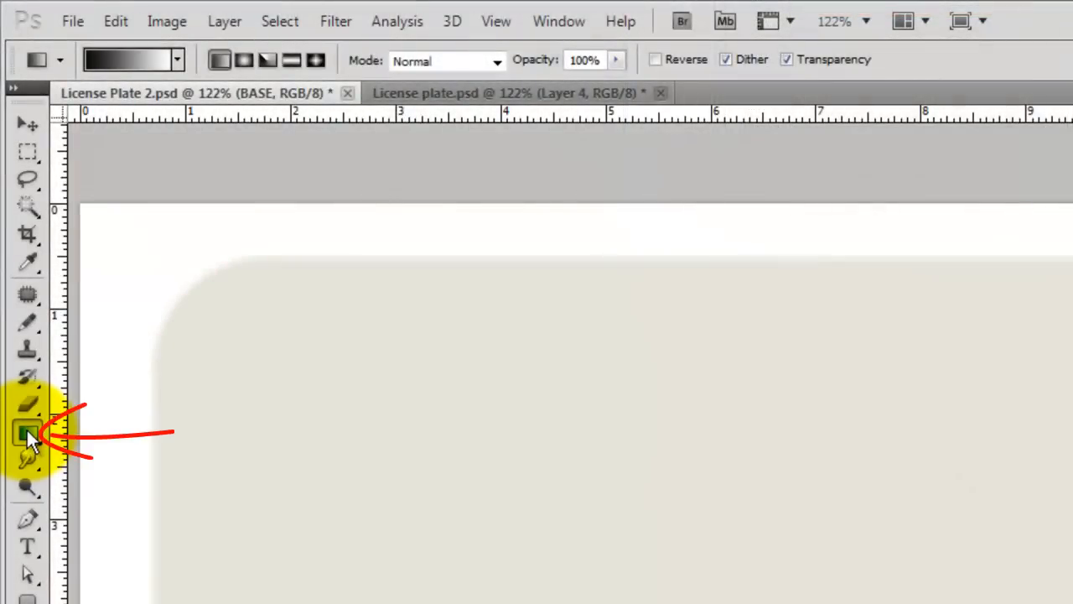
Load the Metals gradient set and drag a silver gradient across the BASE layer.
{"action": "left_click", "coordinate": [177, 59]}
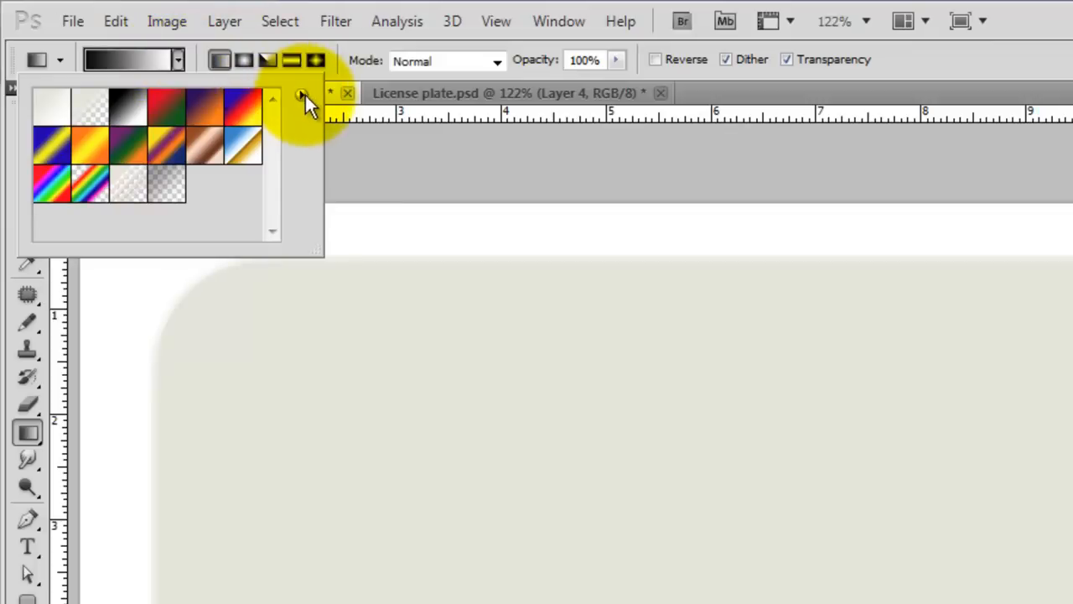
{"action": "left_click", "coordinate": [302, 95]}
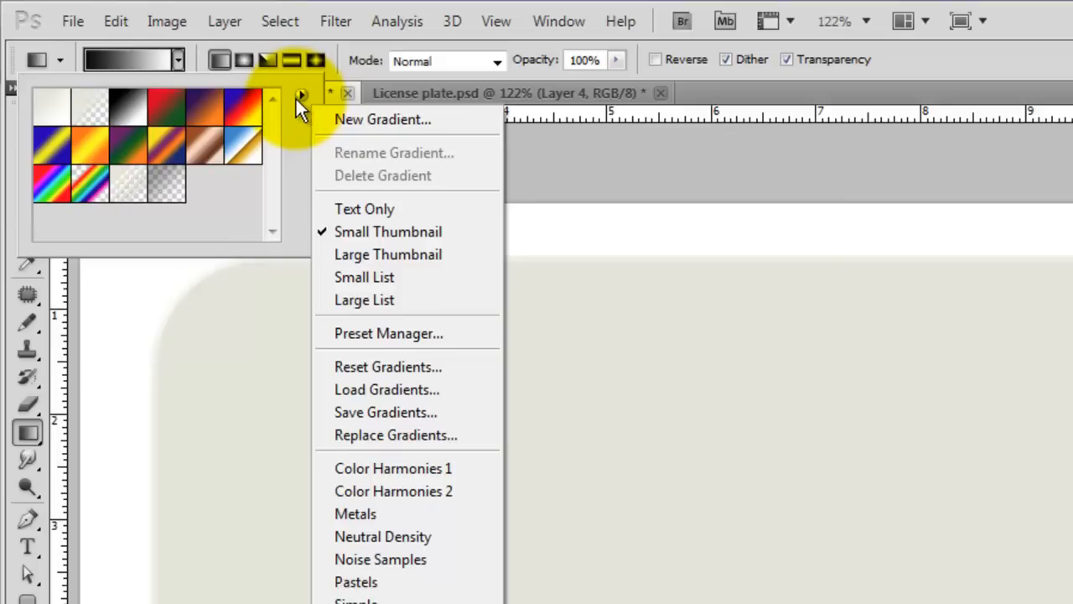
{"action": "left_click", "coordinate": [355, 513]}
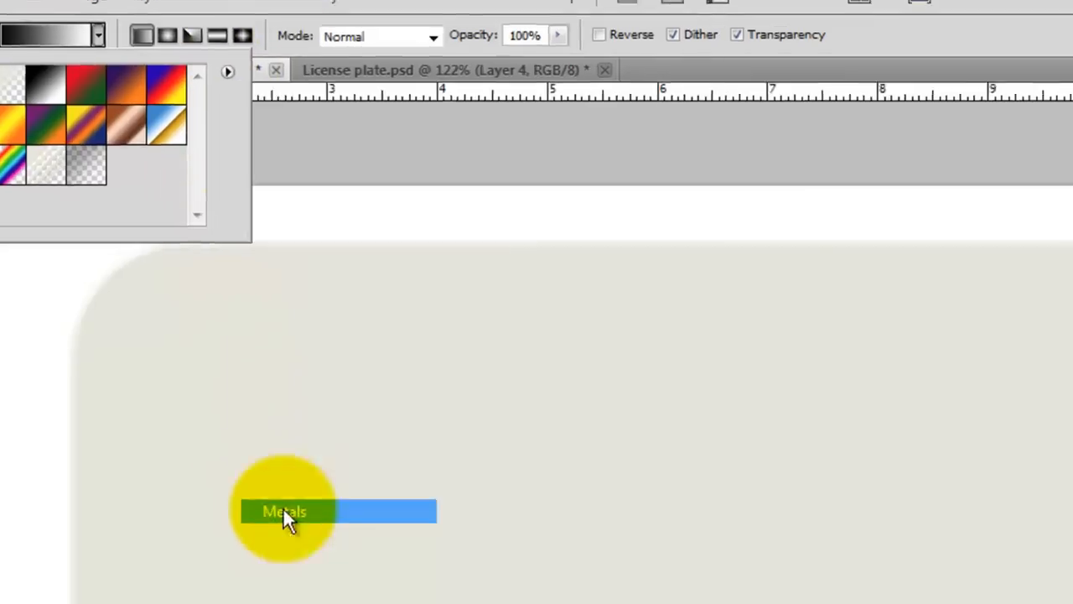
{"action": "left_click", "coordinate": [284, 511]}
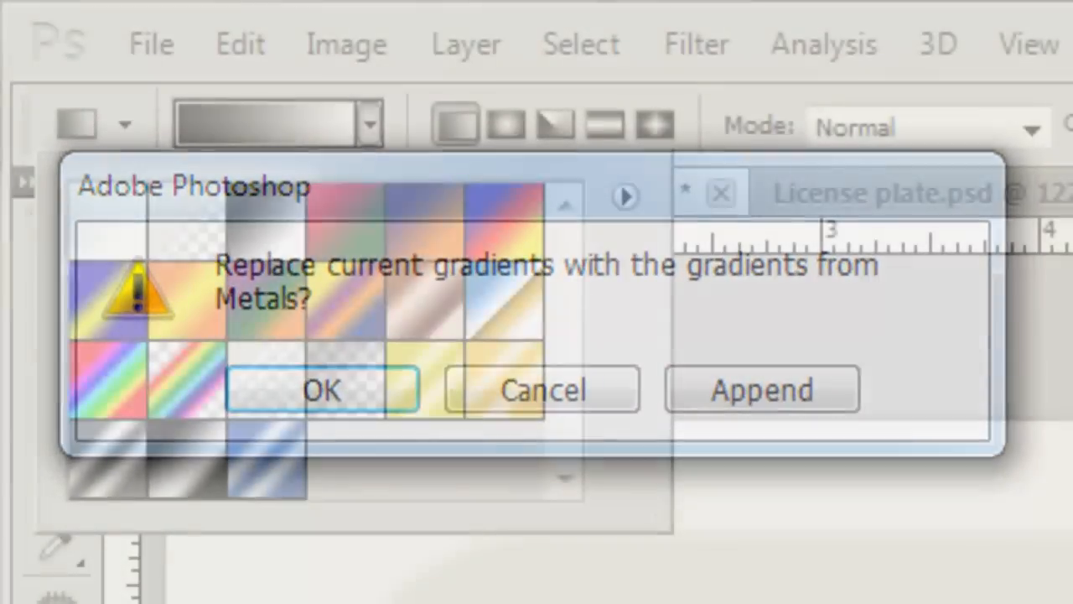
{"action": "left_click", "coordinate": [322, 390]}
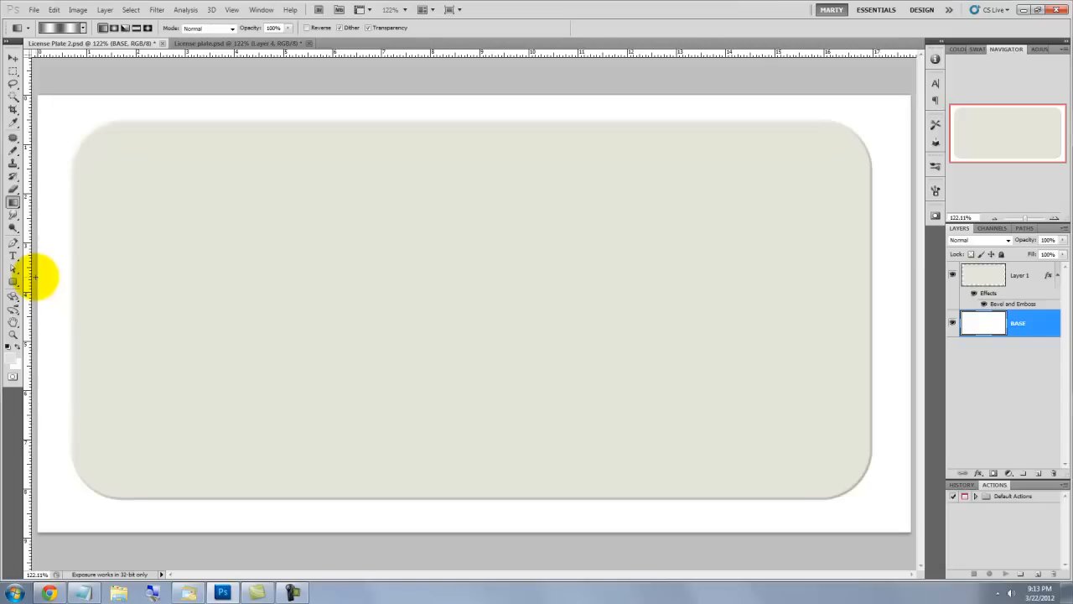
{"action": "left_click_drag", "start_coordinate": [38, 275], "coordinate": [909, 303]}
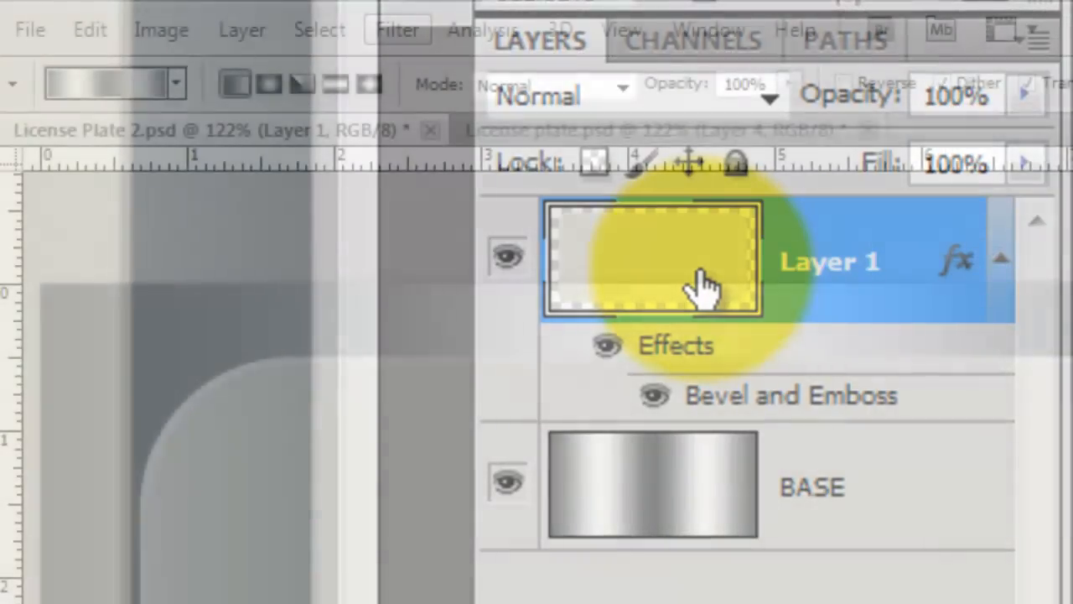
Apply Add Noise to Layer 1 at 2%, Gaussian, monochromatic.
{"action": "left_click", "coordinate": [398, 28]}
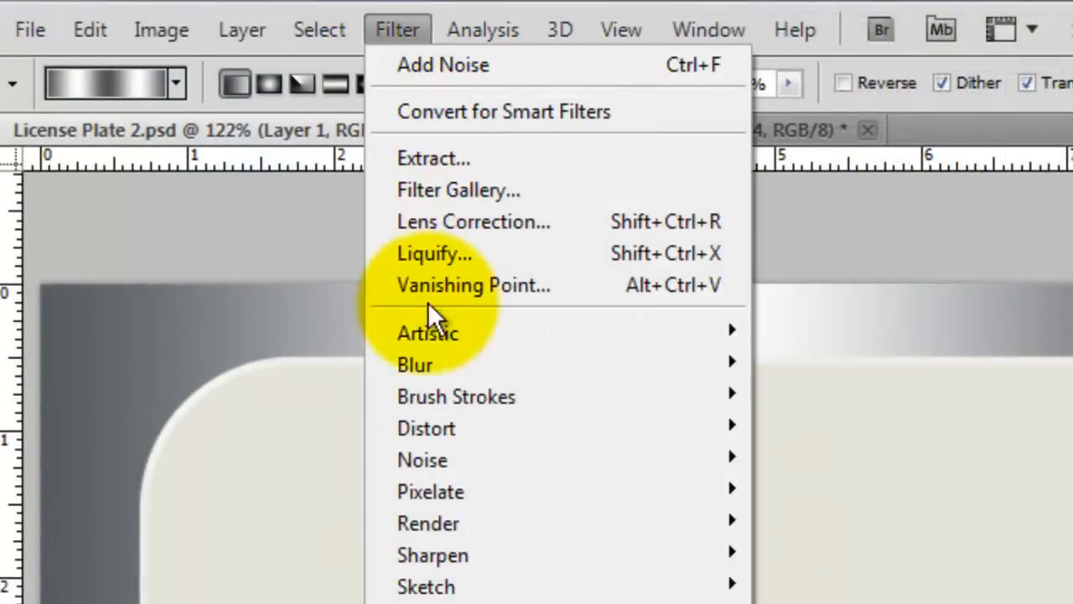
{"action": "mouse_move", "coordinate": [423, 460]}
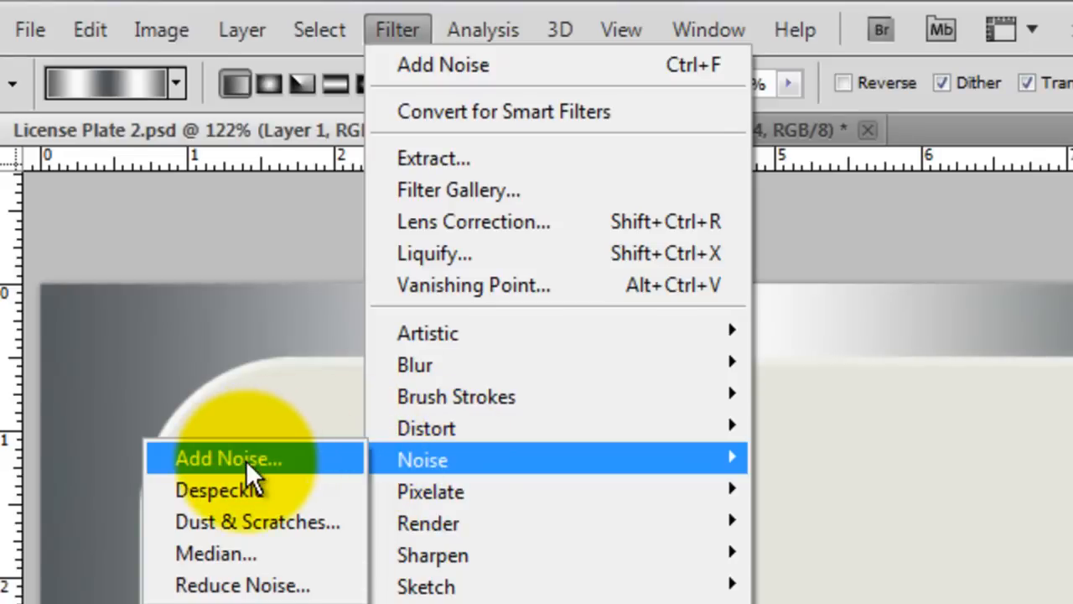
{"action": "left_click", "coordinate": [228, 458]}
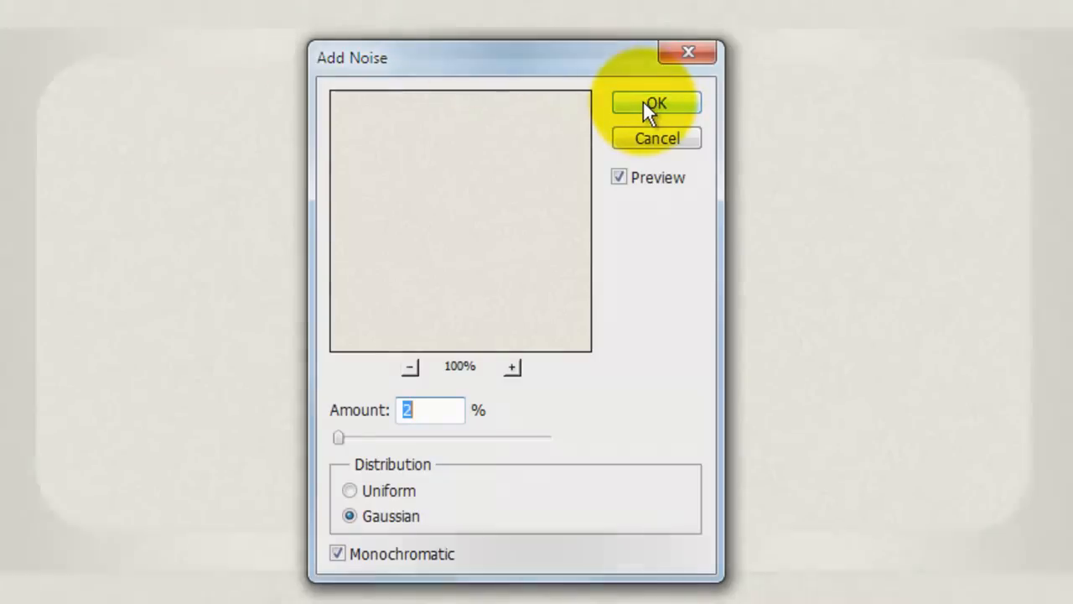
{"action": "left_click", "coordinate": [656, 102]}
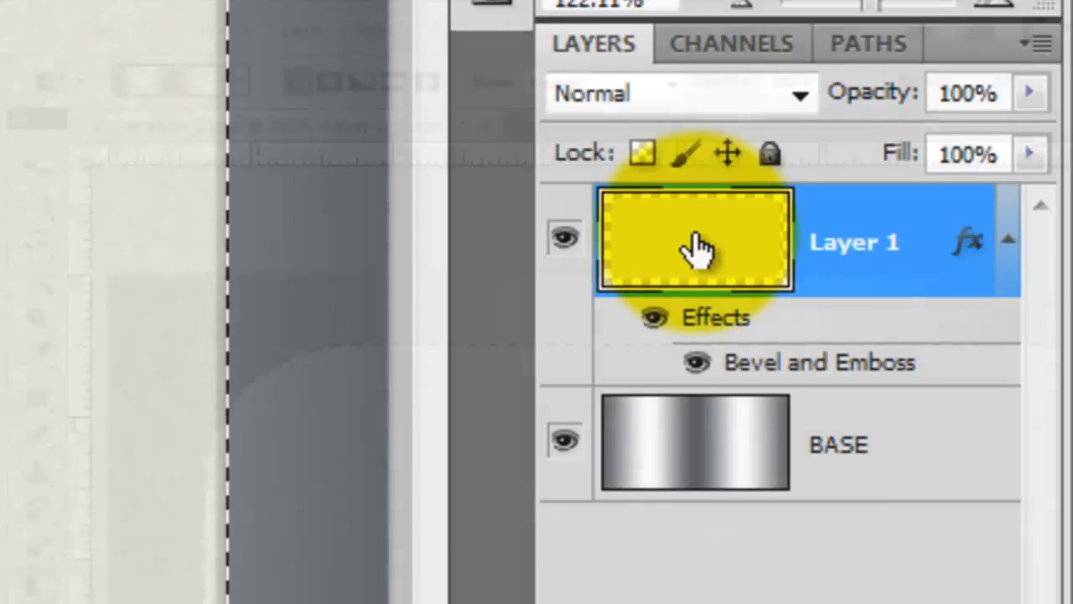
Select the plate outline and contract the selection by 12 pixels.
{"action": "left_click", "coordinate": [379, 28]}
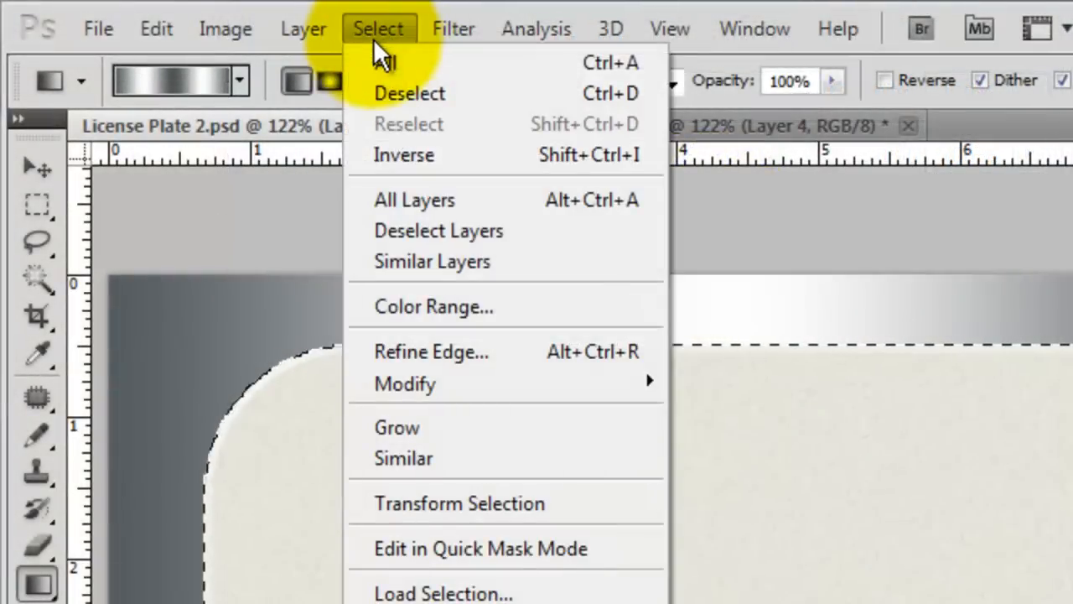
{"action": "mouse_move", "coordinate": [405, 383]}
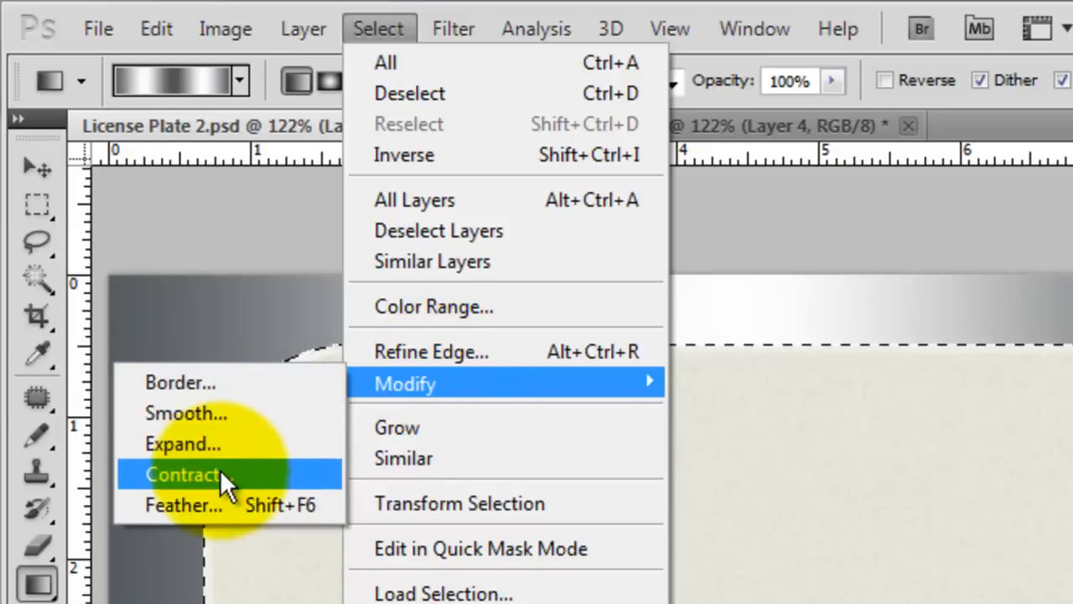
{"action": "left_click", "coordinate": [182, 474]}
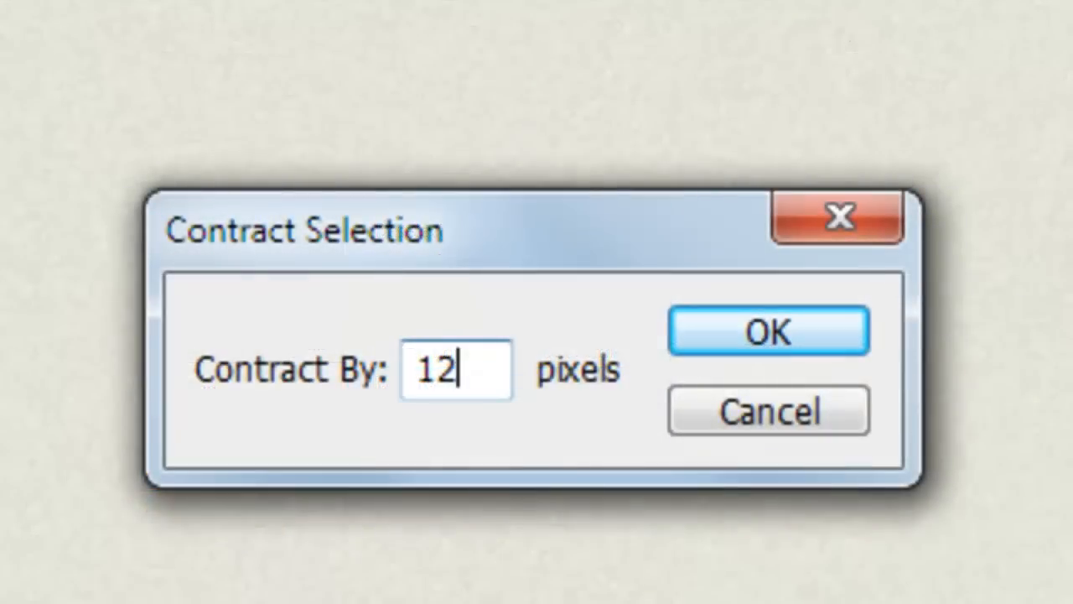
{"action": "left_click", "coordinate": [768, 329]}
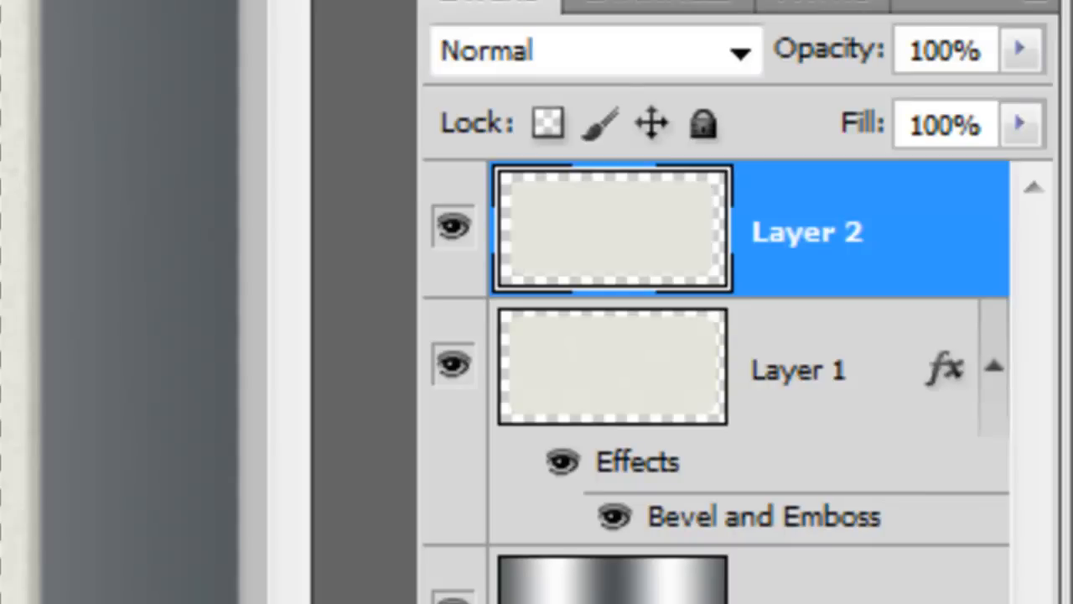
Contract the selection again by 20 pixels.
{"action": "left_click", "coordinate": [325, 29]}
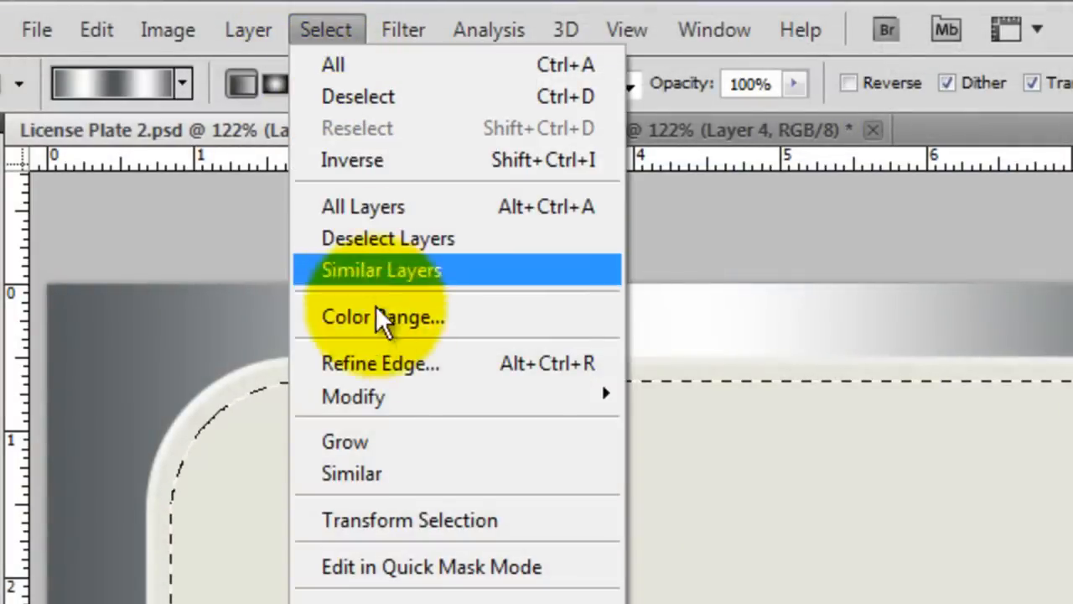
{"action": "mouse_move", "coordinate": [354, 396]}
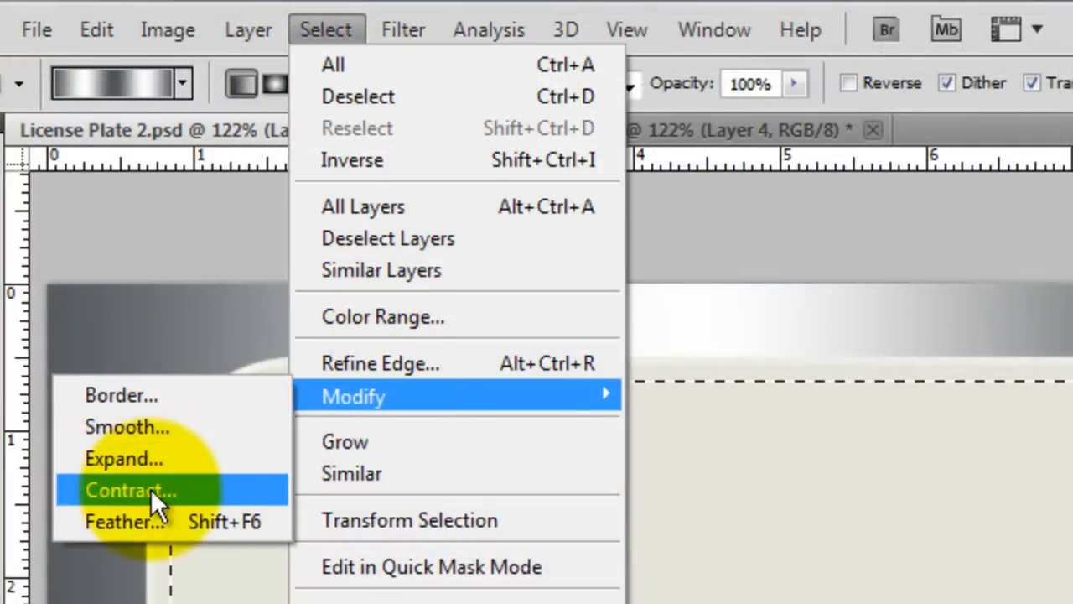
{"action": "left_click", "coordinate": [130, 491]}
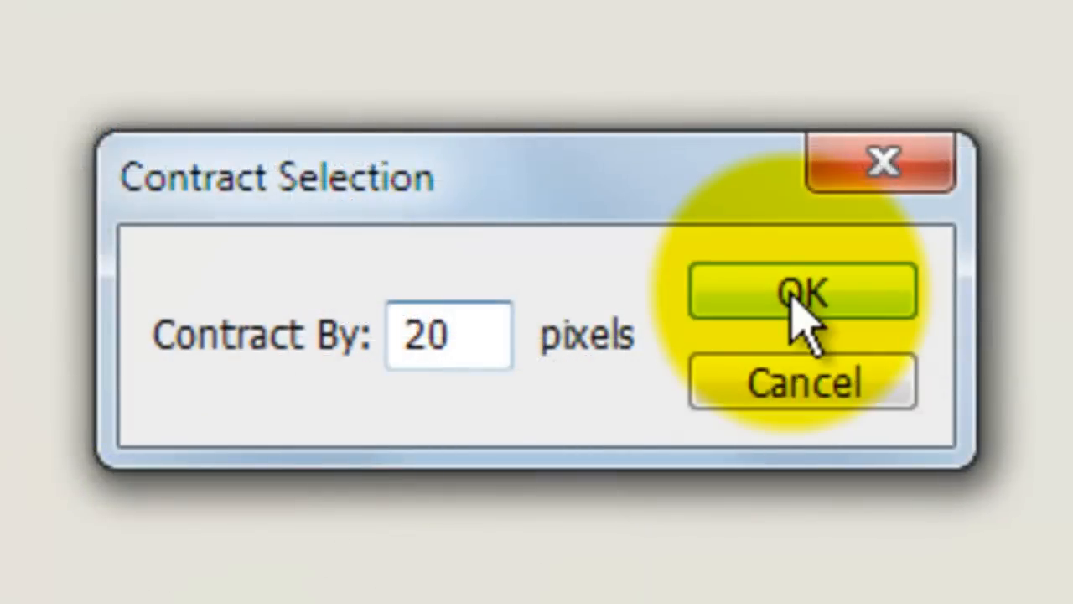
{"action": "left_click", "coordinate": [803, 292]}
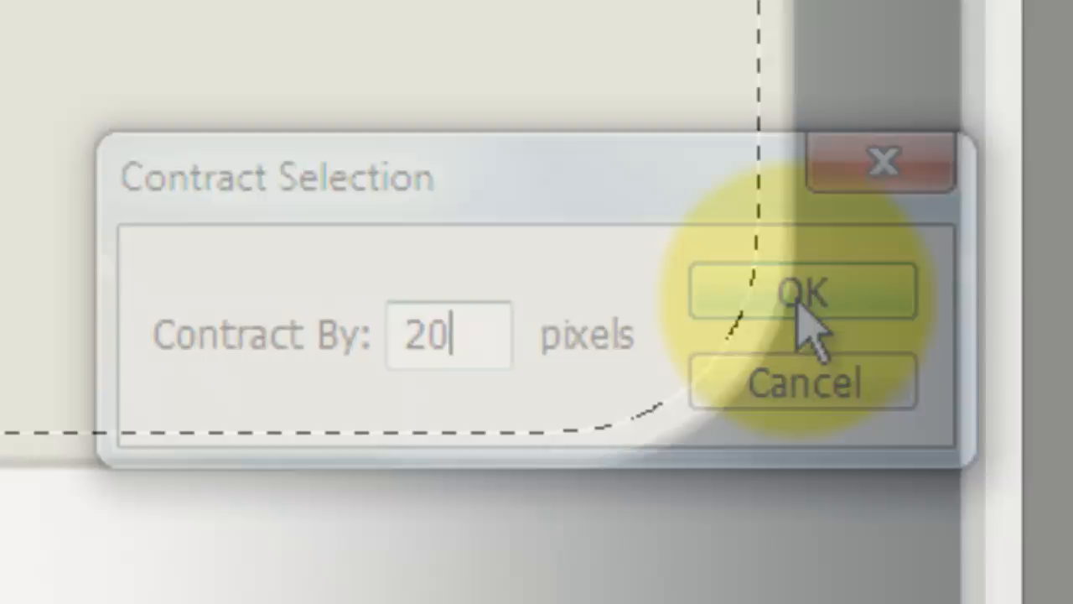
{"action": "left_click", "coordinate": [803, 292]}
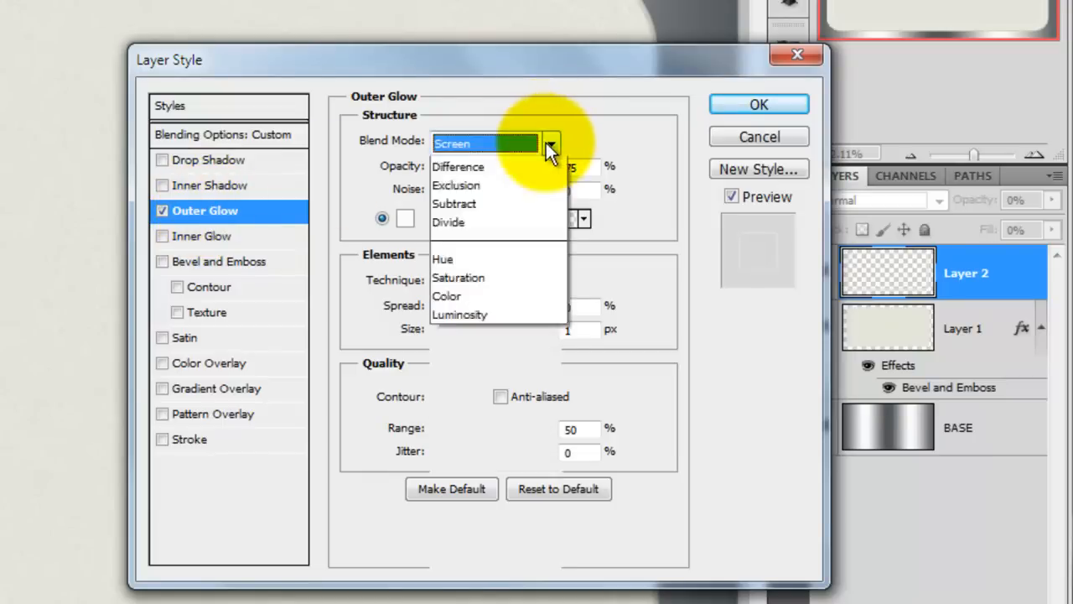
Set Layer 2's outer glow to Normal blending with a dark colour and adjusted size.
{"action": "left_click", "coordinate": [452, 143]}
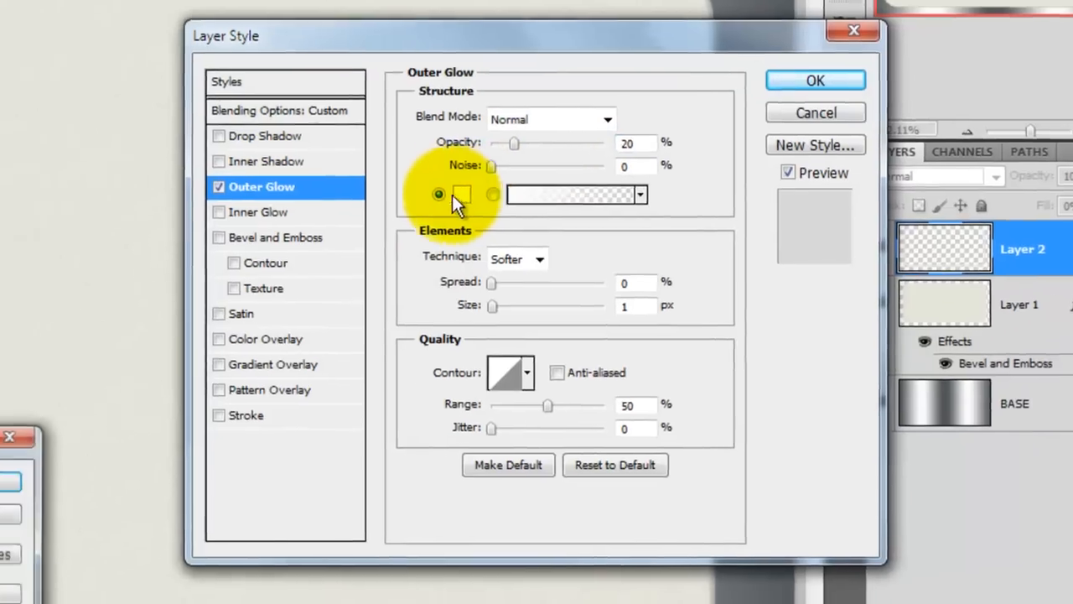
{"action": "left_click", "coordinate": [570, 194]}
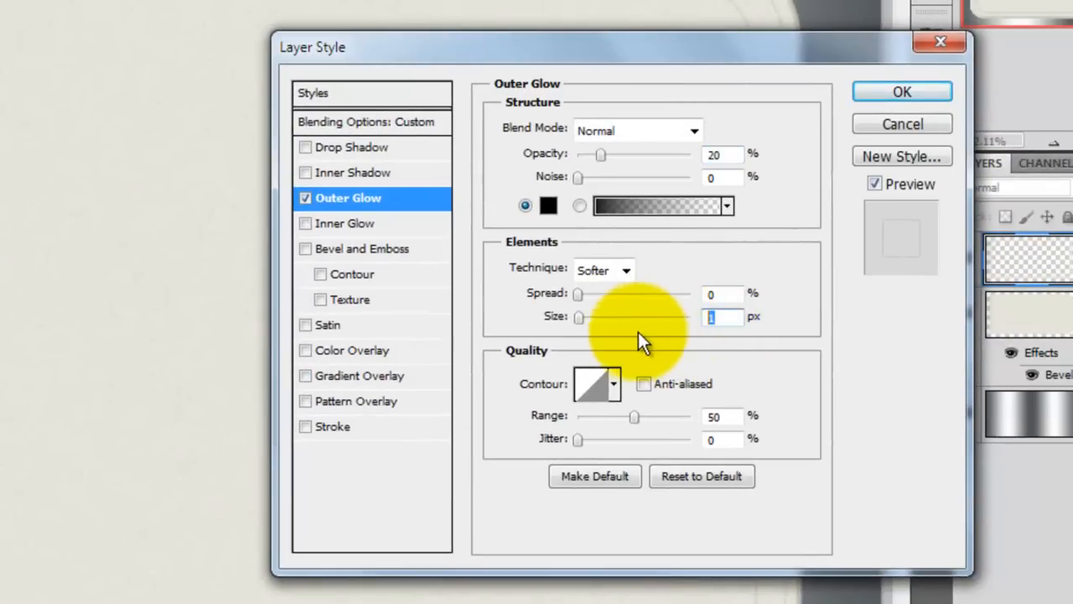
{"action": "left_click", "coordinate": [613, 384]}
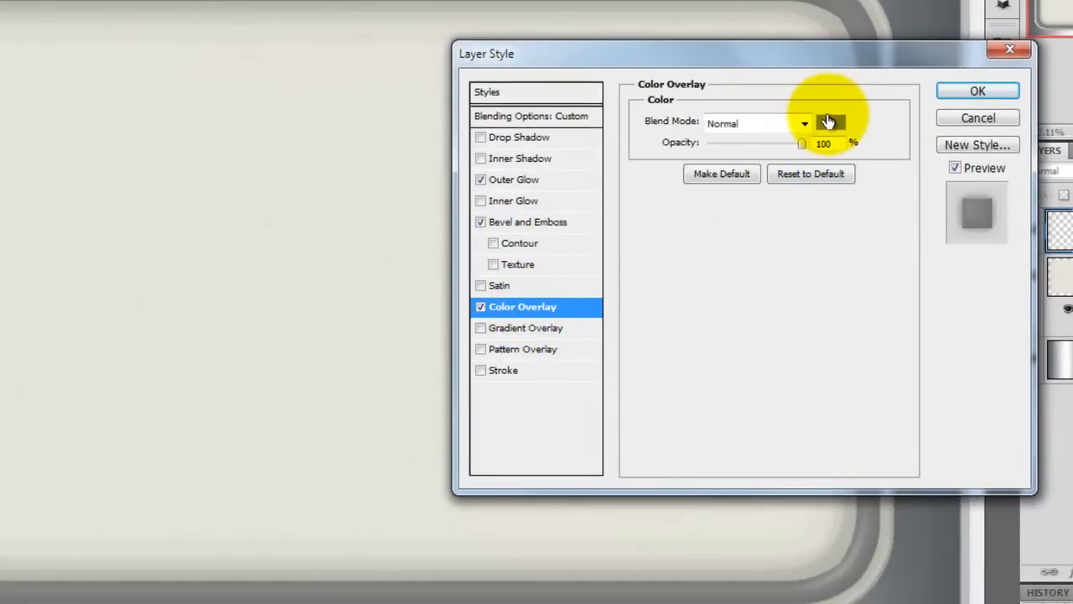
Add a dark blue #091ba1 colour overlay and apply the layer style.
{"action": "left_click", "coordinate": [831, 122]}
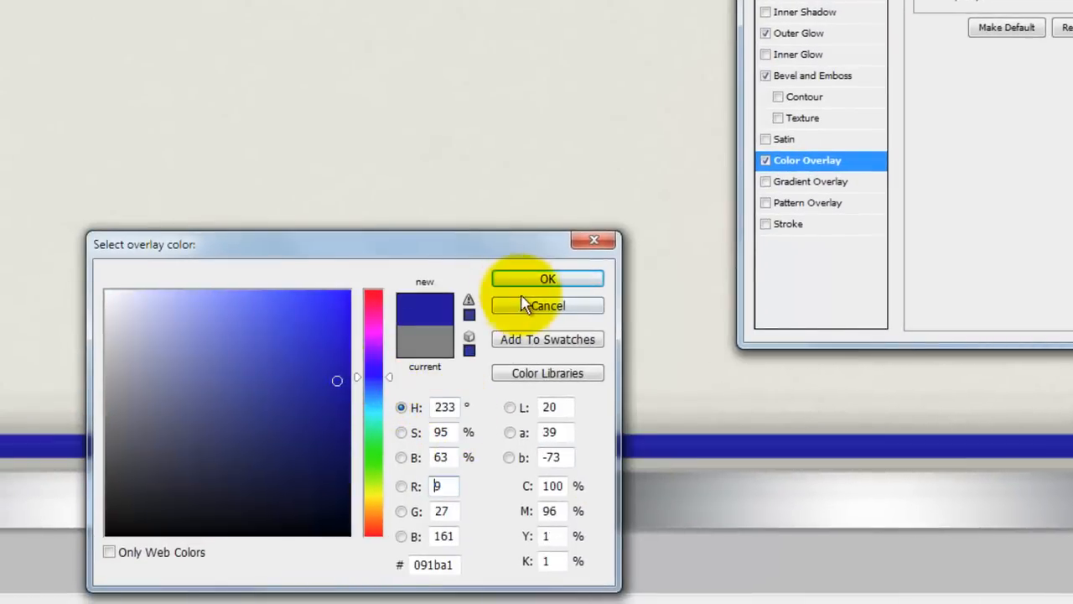
{"action": "left_click", "coordinate": [547, 278]}
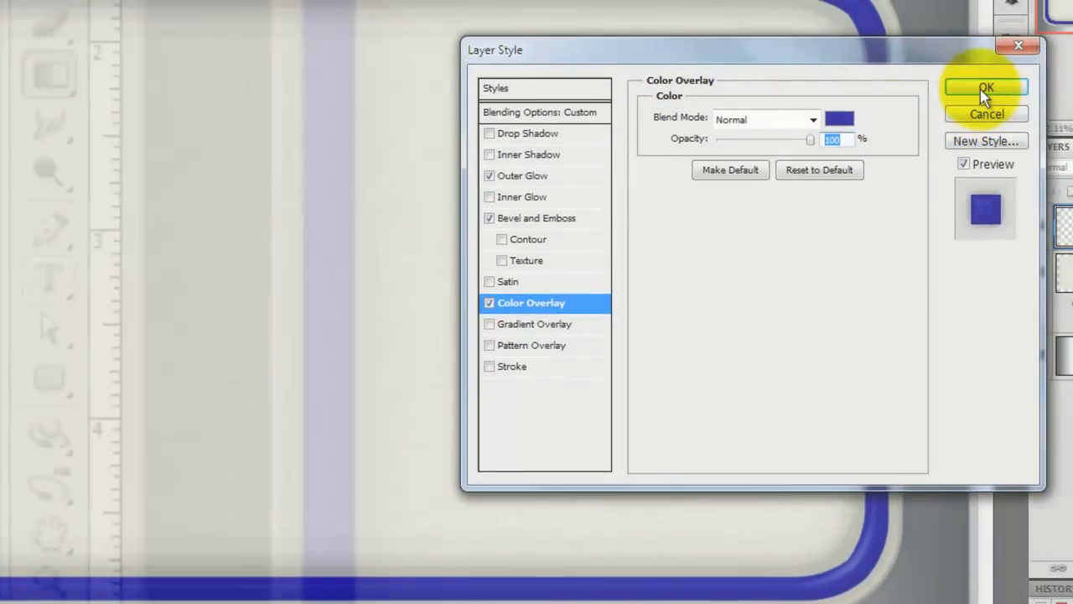
{"action": "left_click", "coordinate": [987, 88]}
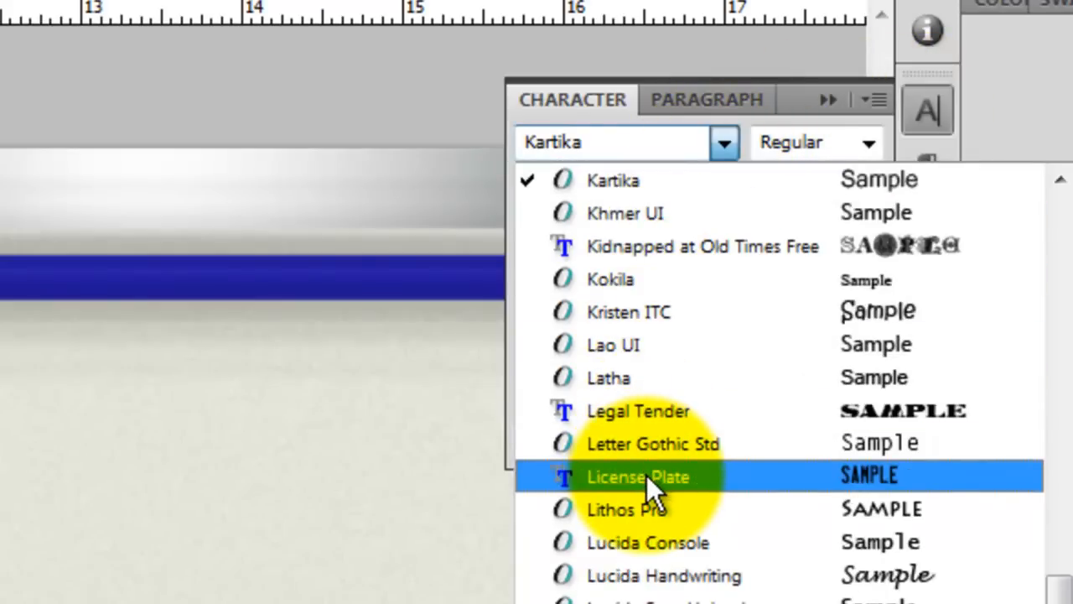
Type VROOOM in the License Plate font and commit the text.
{"action": "left_click", "coordinate": [639, 476]}
{"action": "type", "text": "V"}
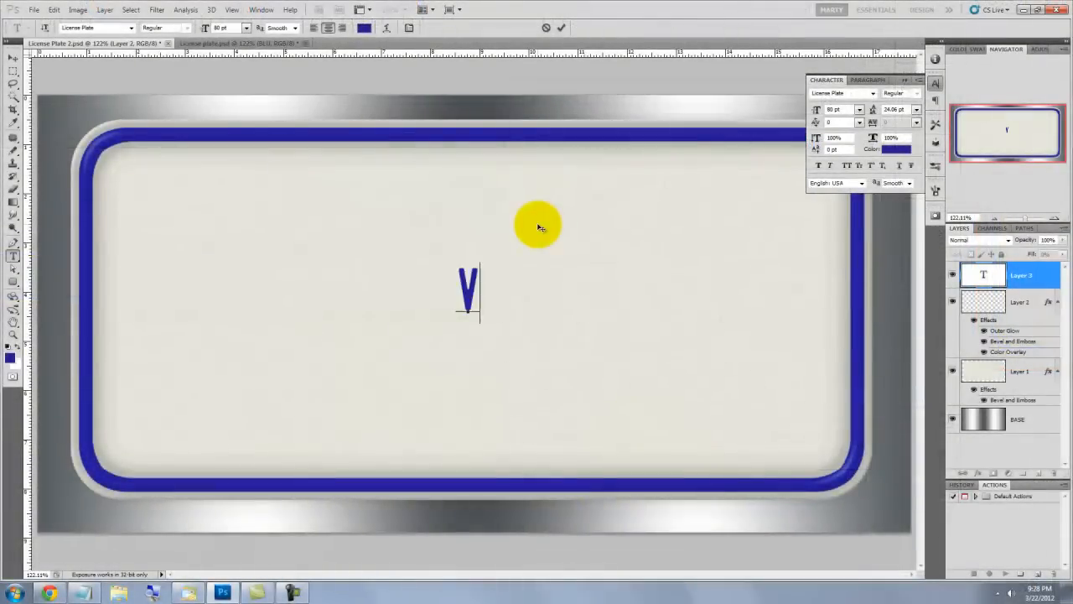
{"action": "type", "text": "ROOOM"}
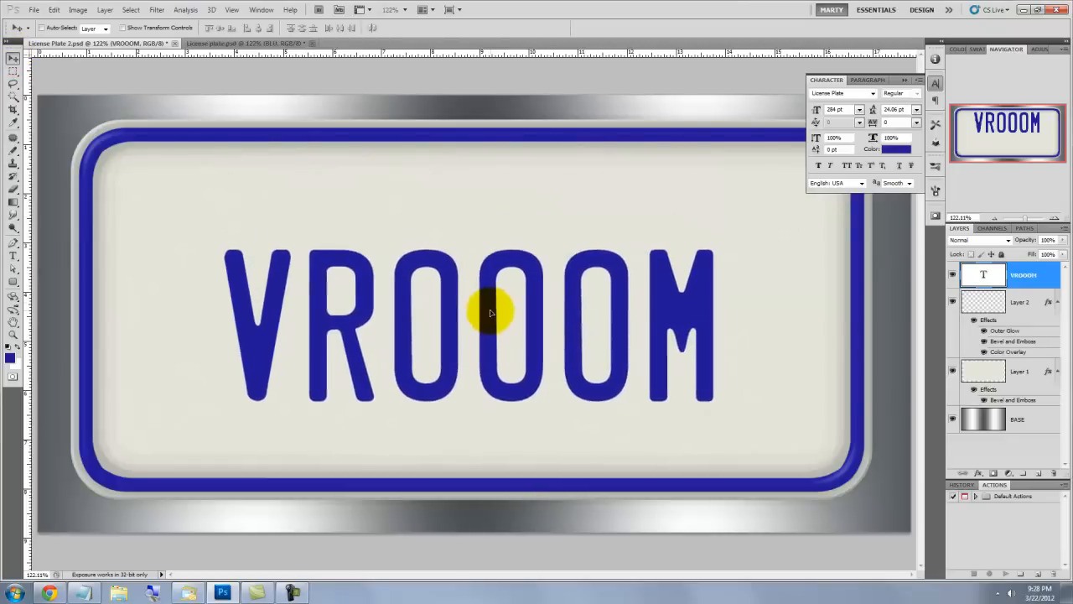
{"action": "left_click", "coordinate": [105, 9]}
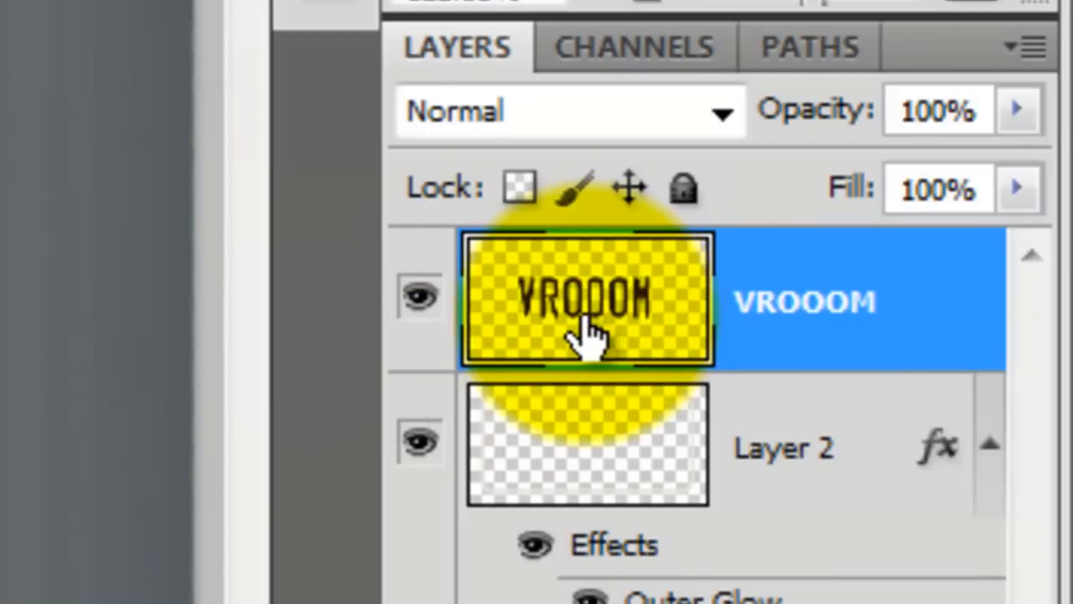
Give VROOOM an Outer Bevel, size 13, soften 7, 40% shadow opacity, with contour.
{"action": "double_click", "coordinate": [587, 302]}
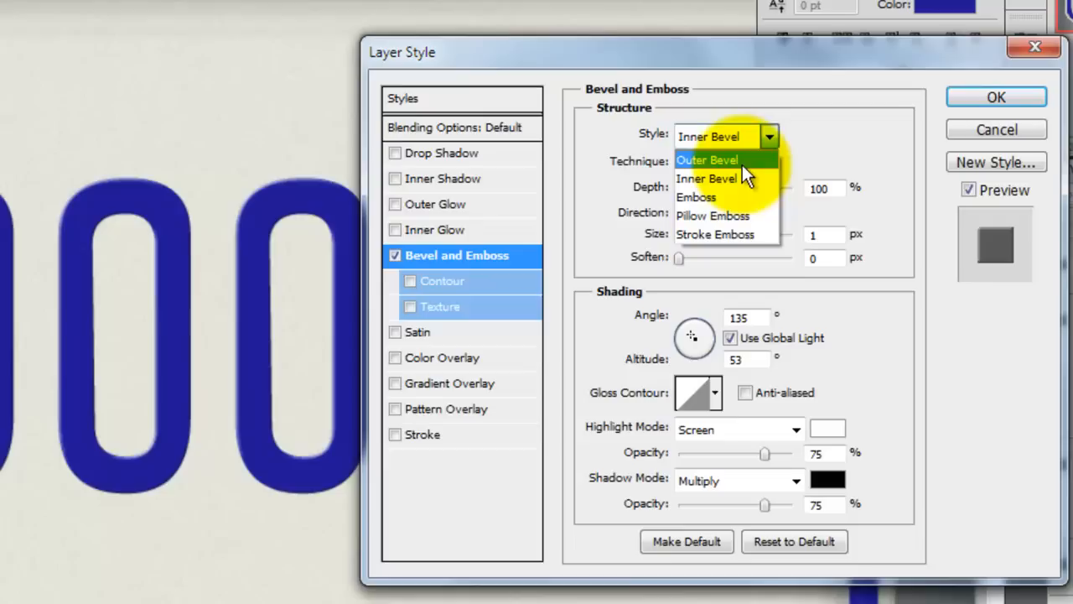
{"action": "left_click", "coordinate": [707, 159]}
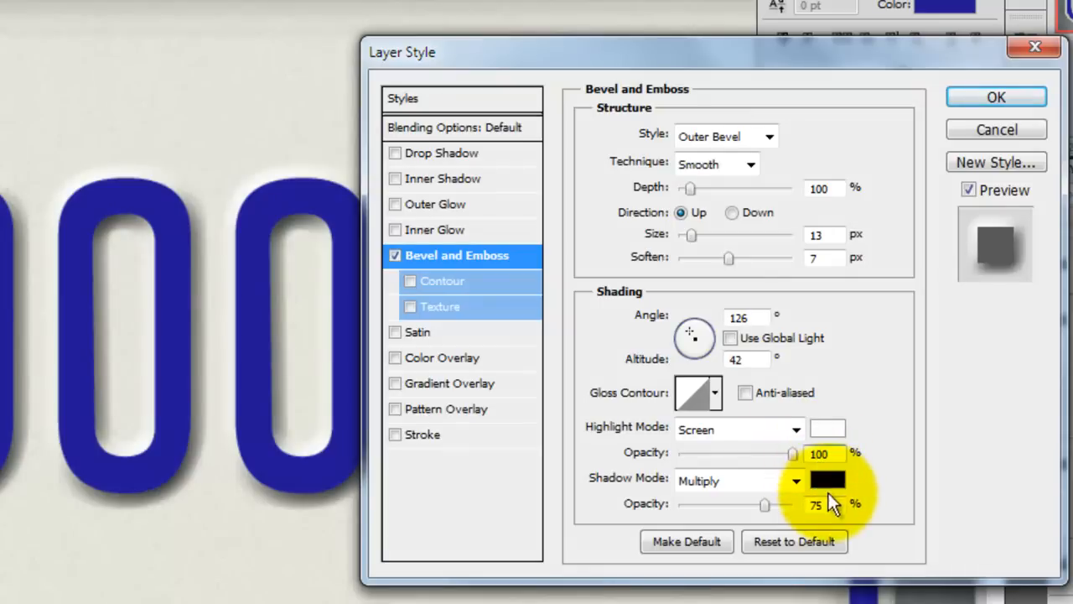
{"action": "left_click_drag", "start_coordinate": [763, 504], "coordinate": [724, 504]}
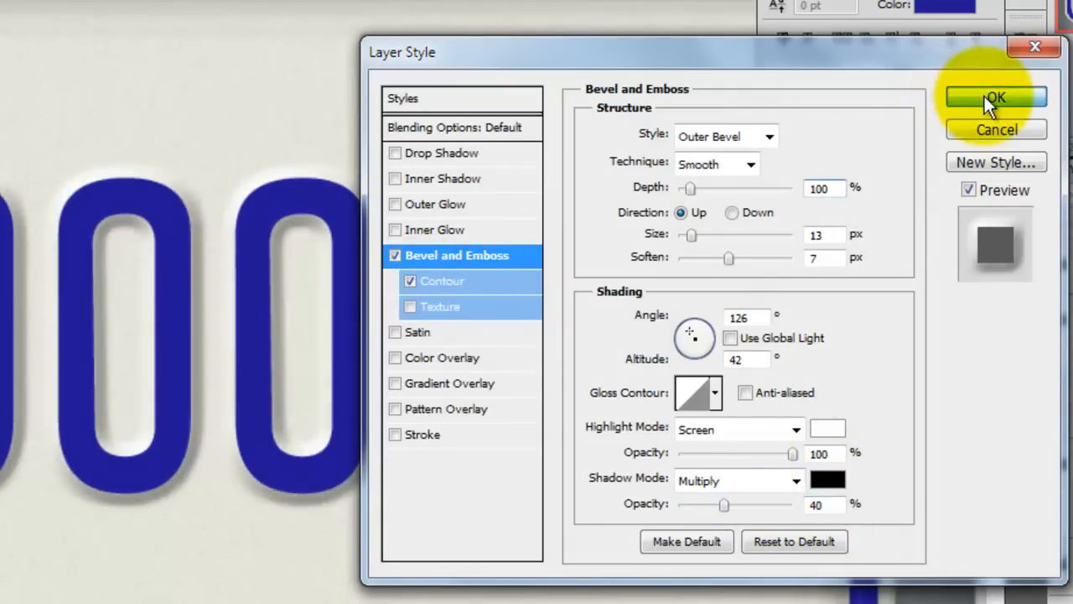
{"action": "left_click", "coordinate": [996, 97]}
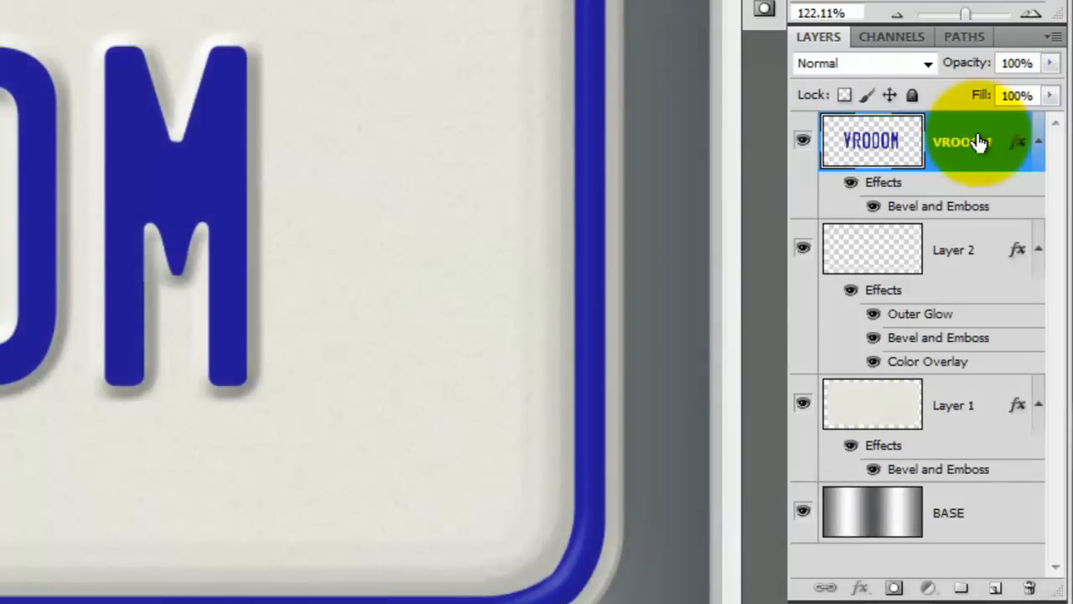
Duplicate the VROOOM layer and switch the copy to an Inner Bevel, size 9, soften 3.
{"action": "key", "text": "ctrl+j"}
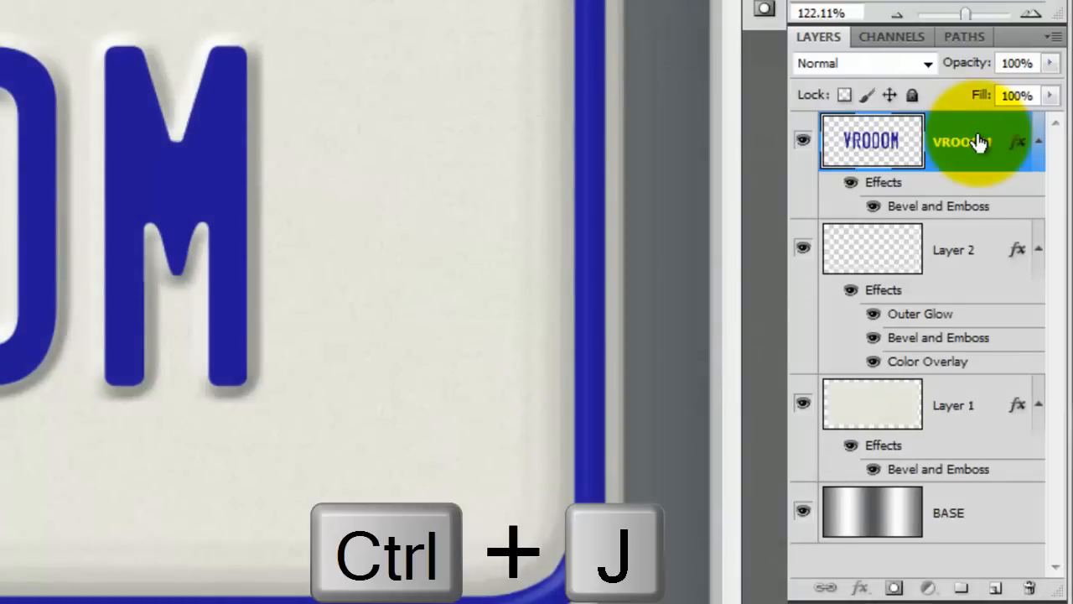
{"action": "key", "text": "ctrl+j"}
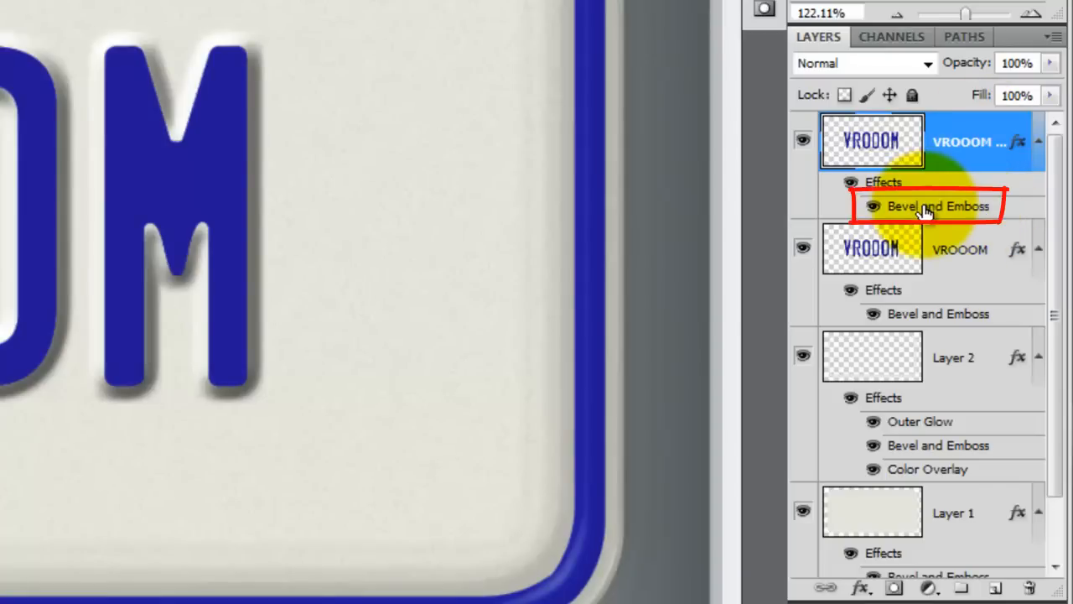
{"action": "double_click", "coordinate": [938, 205]}
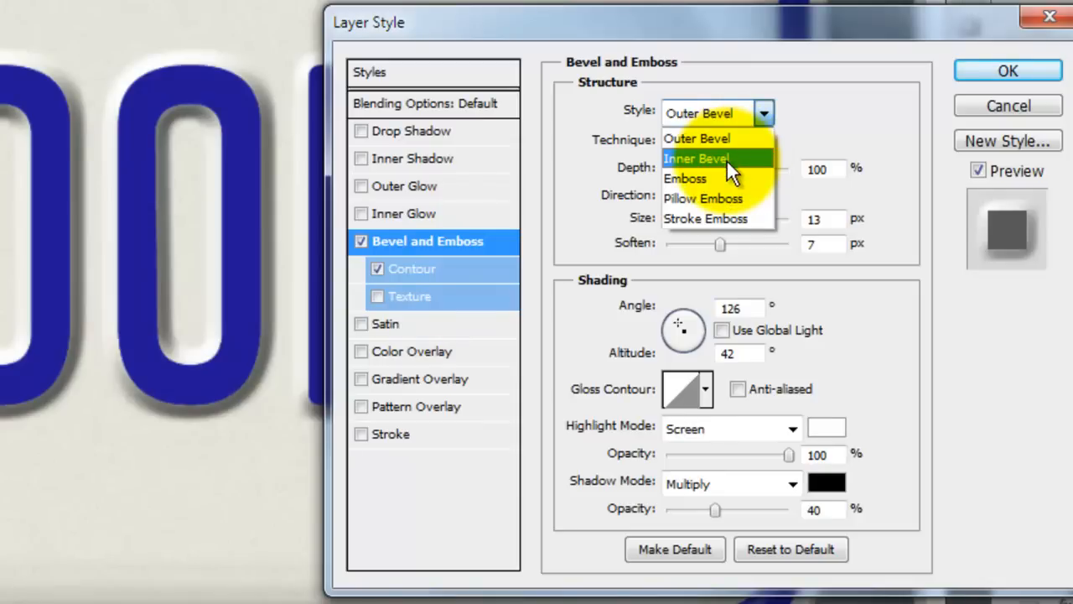
{"action": "left_click", "coordinate": [696, 158]}
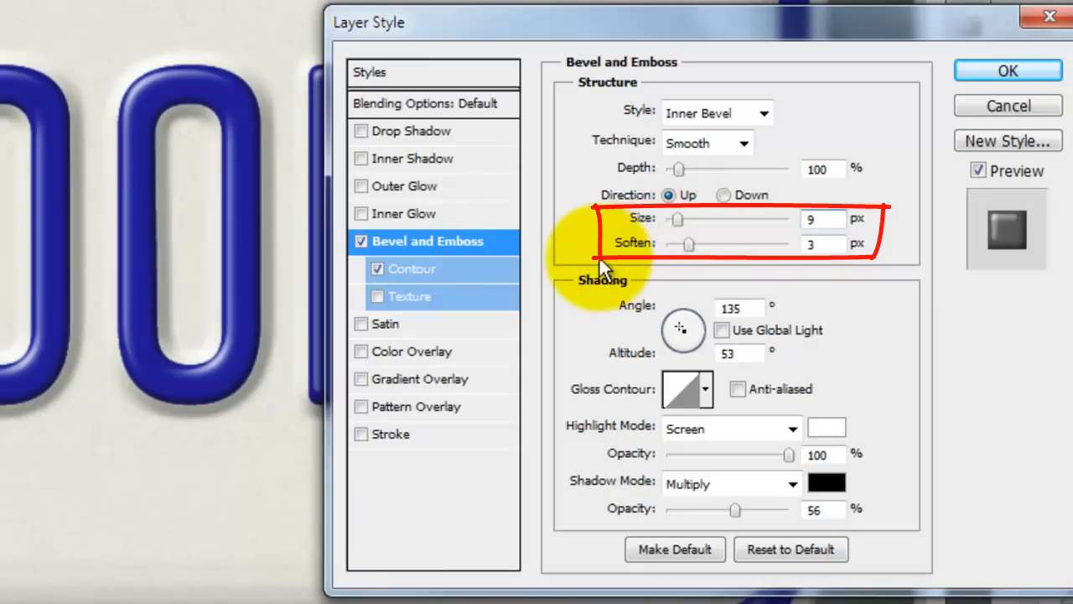
{"action": "left_click", "coordinate": [455, 30]}
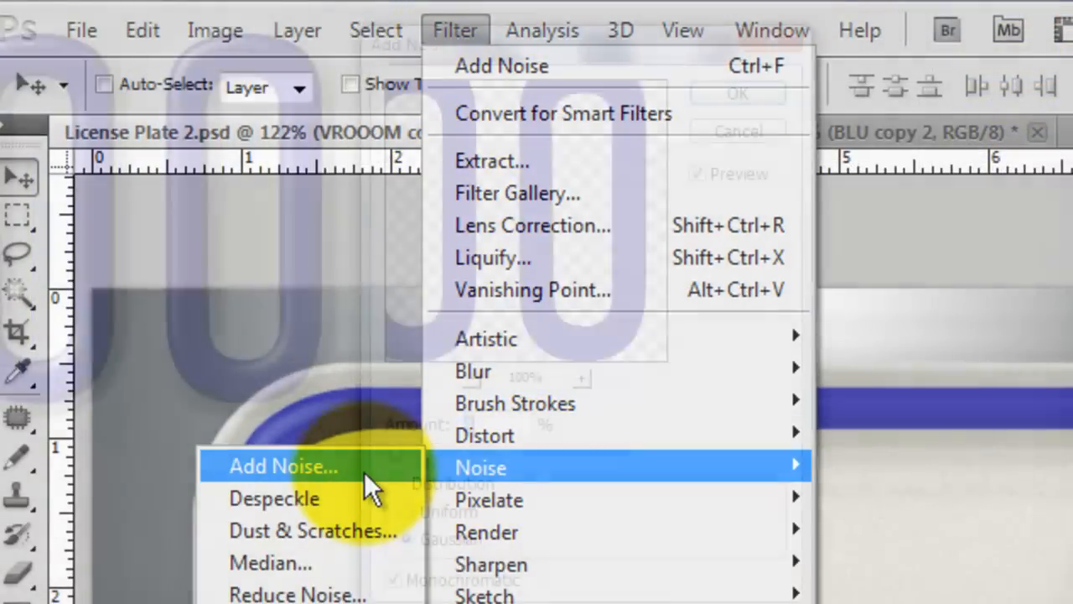
Add Gaussian, monochromatic noise to the plate artwork for a grainy texture.
{"action": "left_click", "coordinate": [283, 466]}
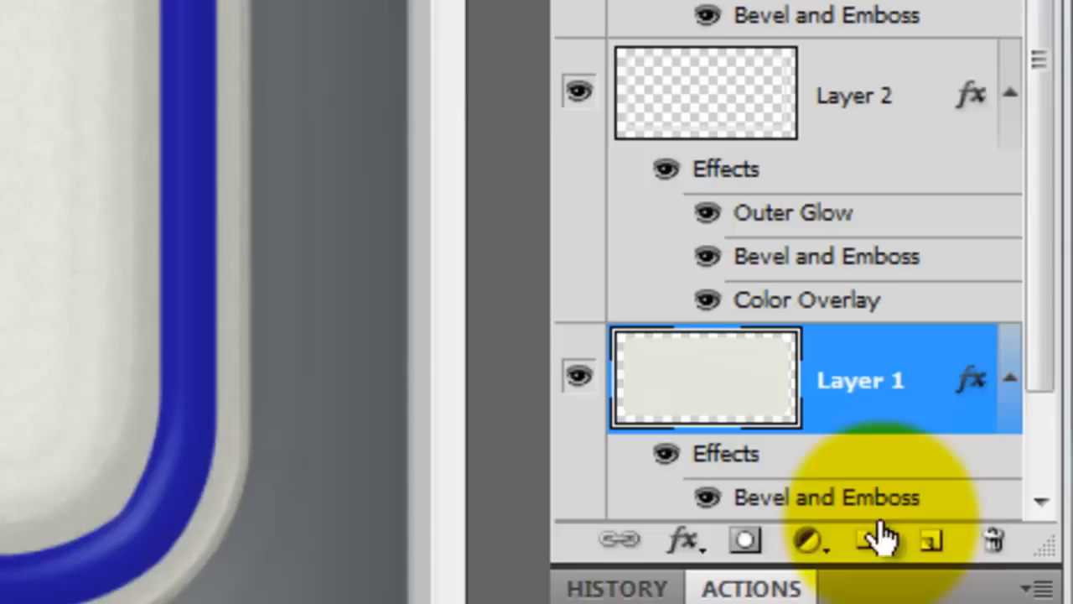
Make a new hole-mark layer, then duplicate and merge the marks into the top pair.
{"action": "left_click", "coordinate": [931, 539]}
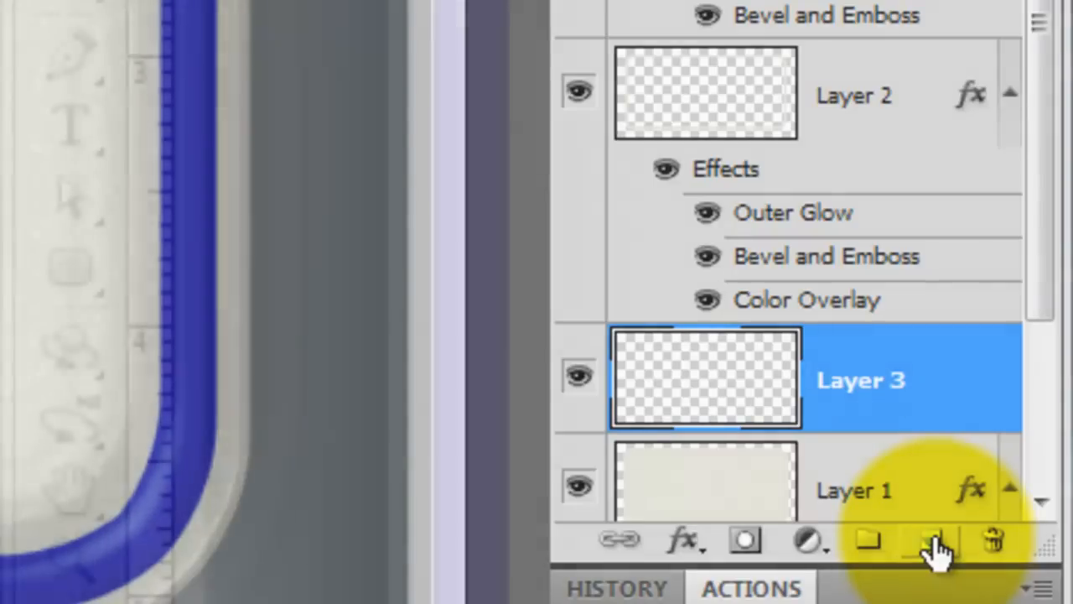
{"action": "left_click", "coordinate": [69, 270]}
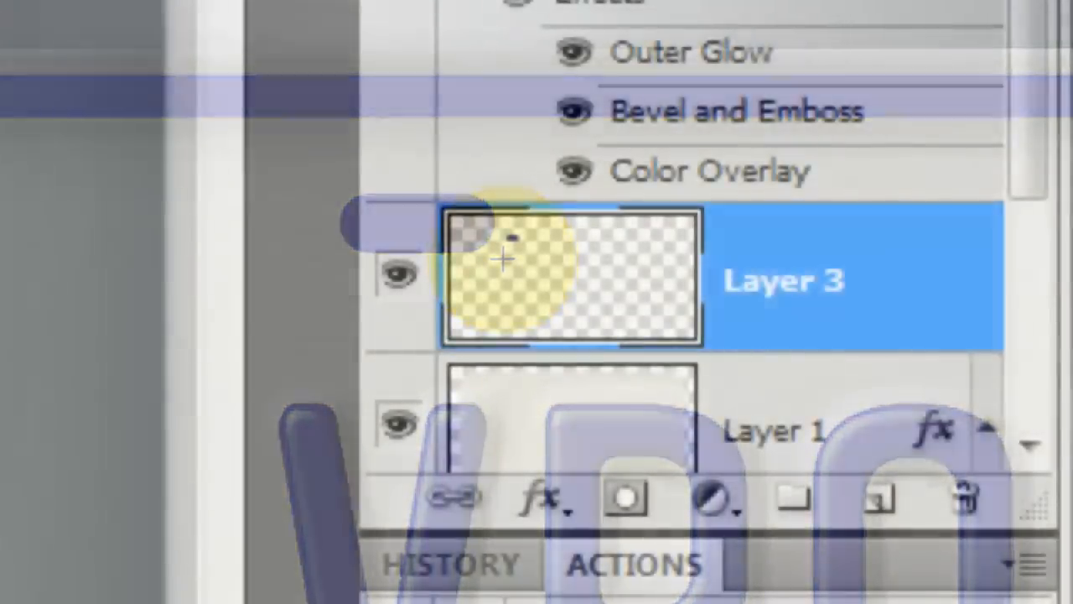
{"action": "key", "text": "ctrl+j"}
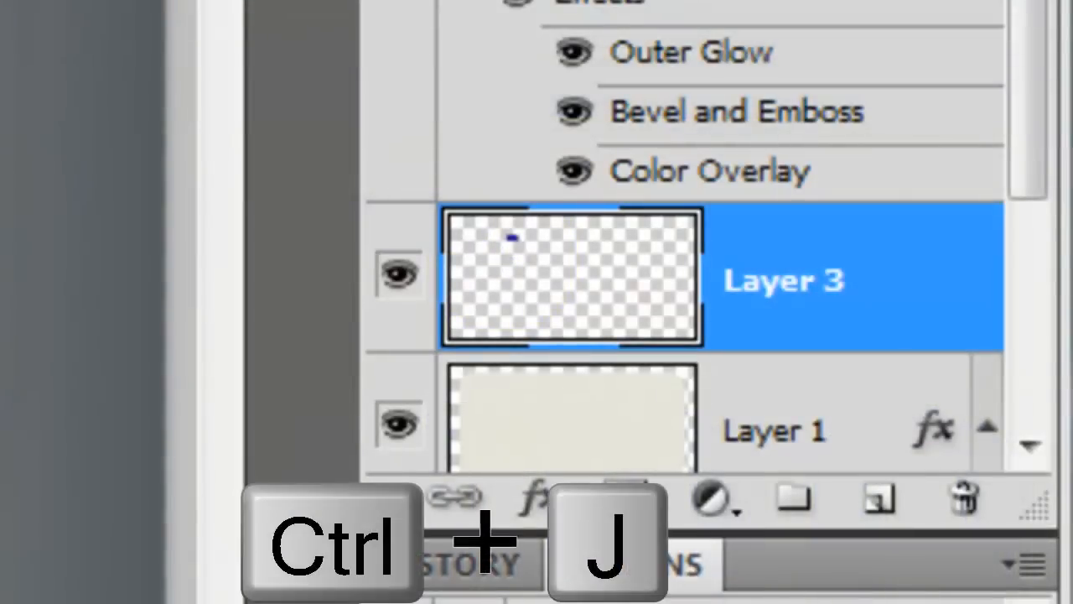
{"action": "key", "text": "ctrl+j"}
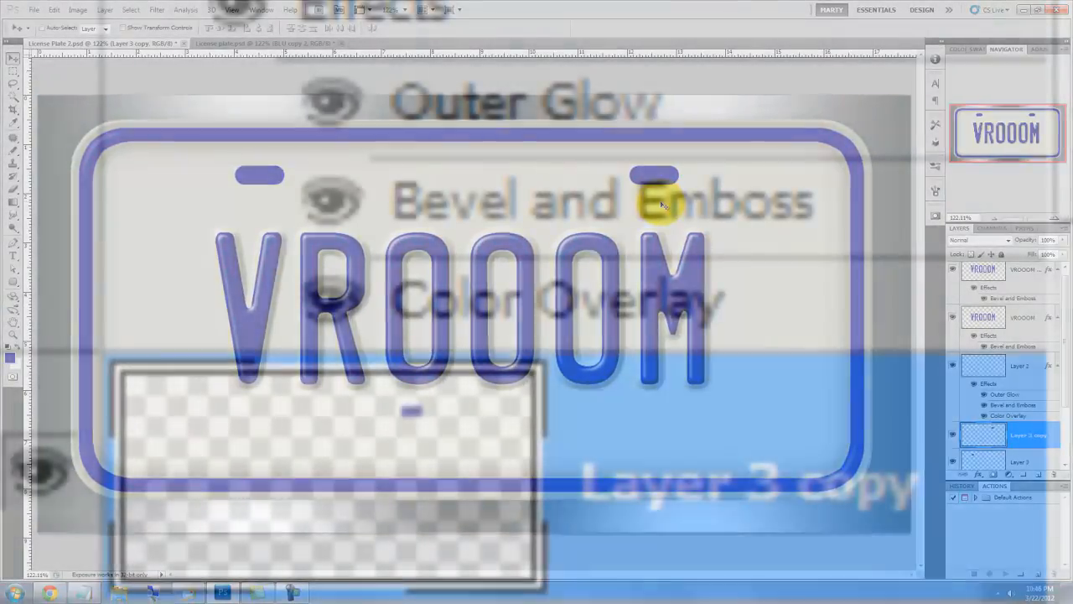
{"action": "key", "text": "ctrl+e"}
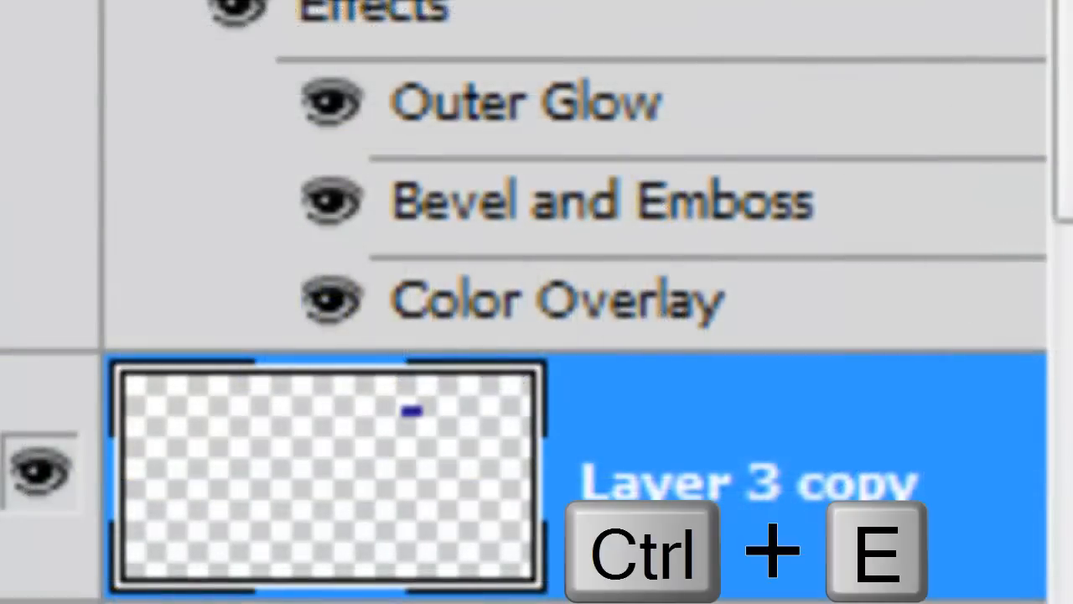
{"action": "key", "text": "ctrl+e"}
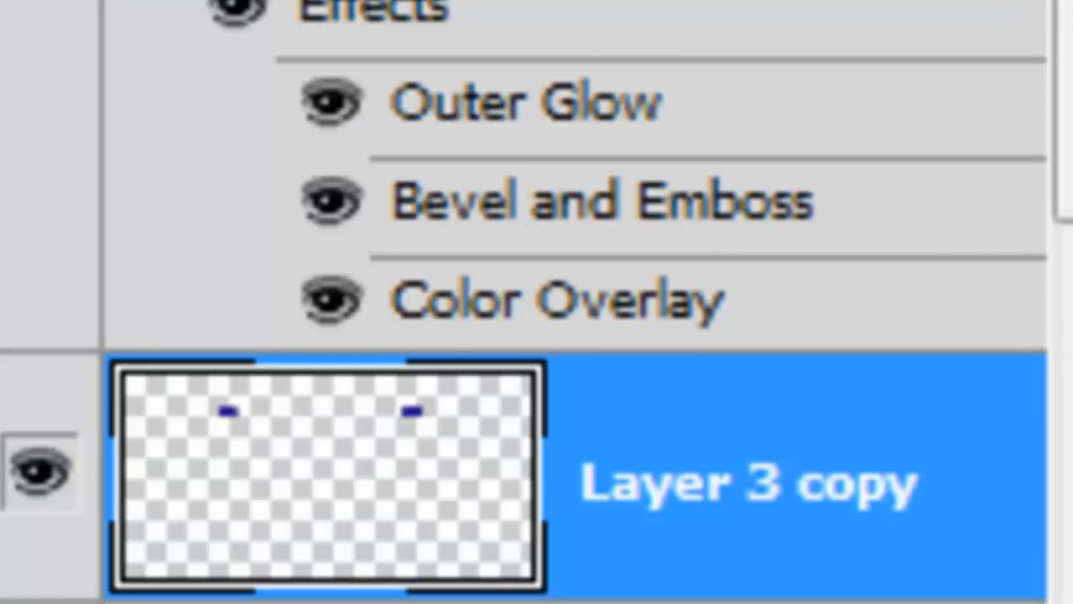
Copy the top holes down to the plate bottom, merge all four, and load them as a selection.
{"action": "key", "text": "ctrl+j"}
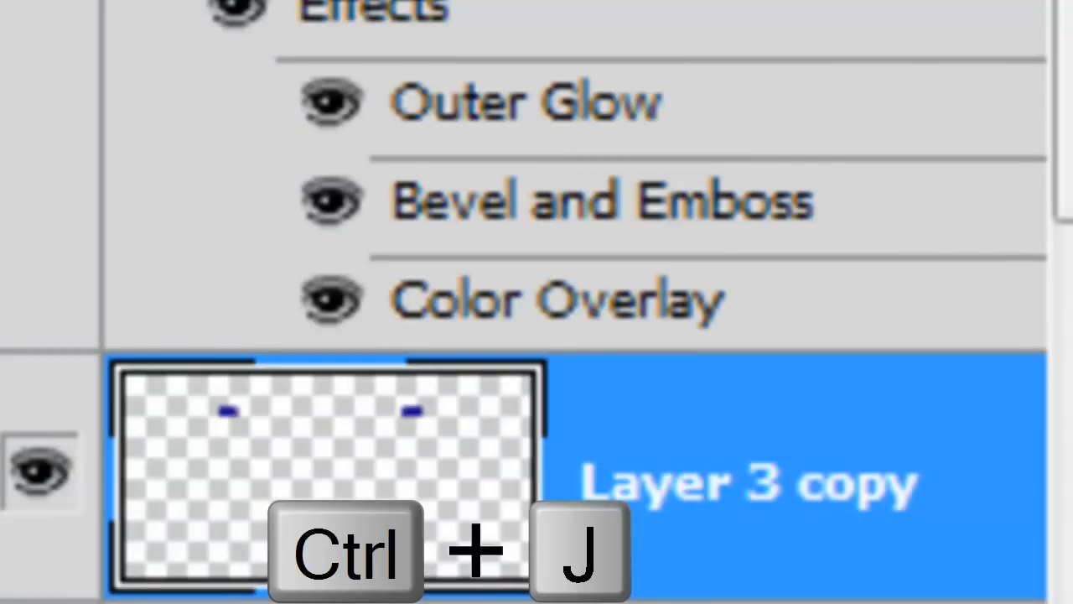
{"action": "key", "text": "ctrl+j"}
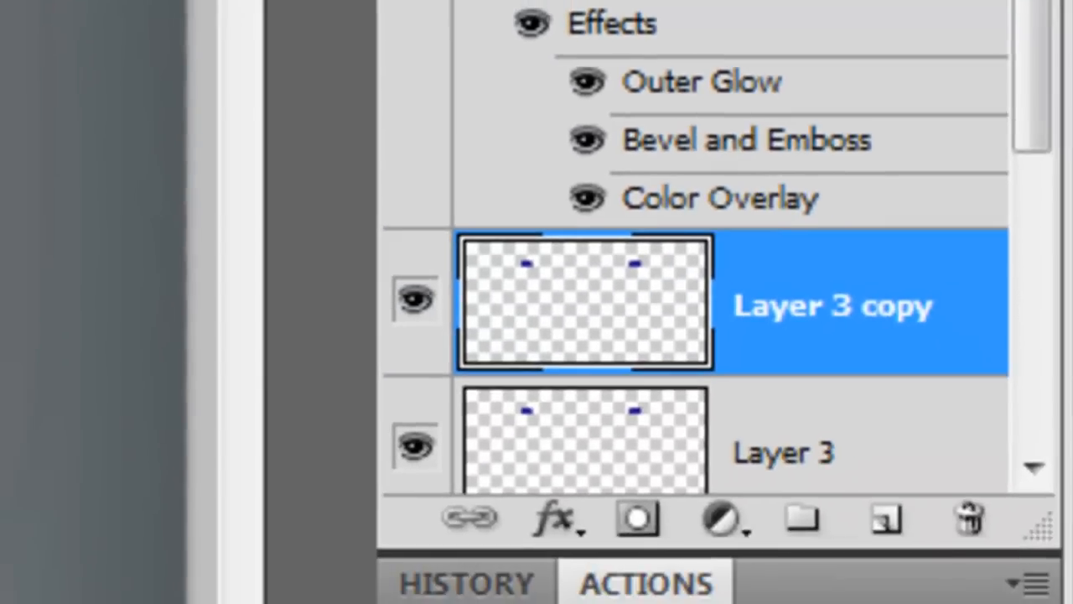
{"action": "key", "text": "ctrl+e"}
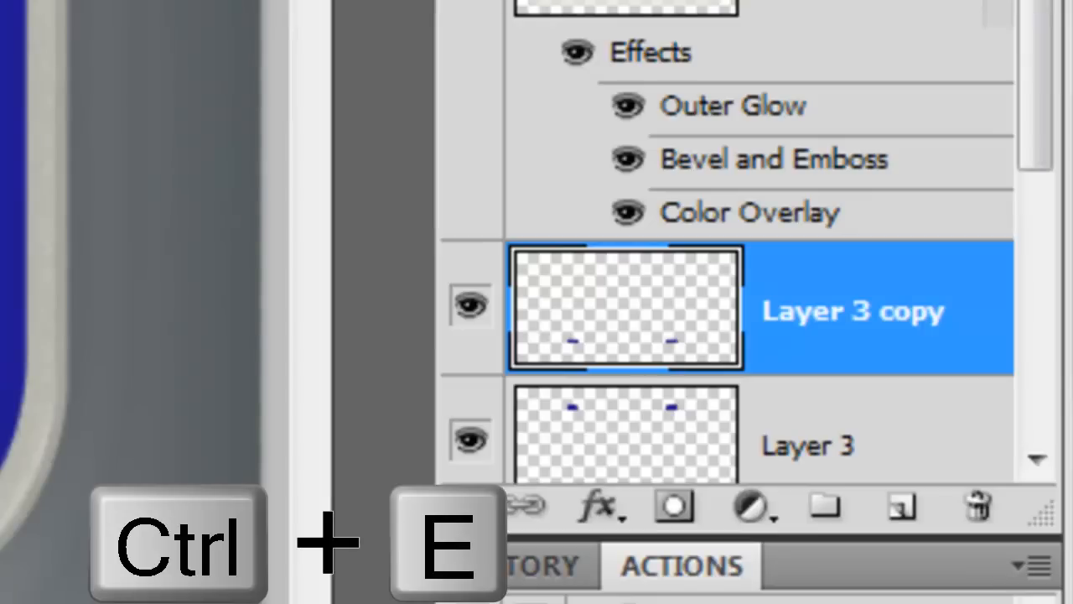
{"action": "key", "text": "ctrl+e"}
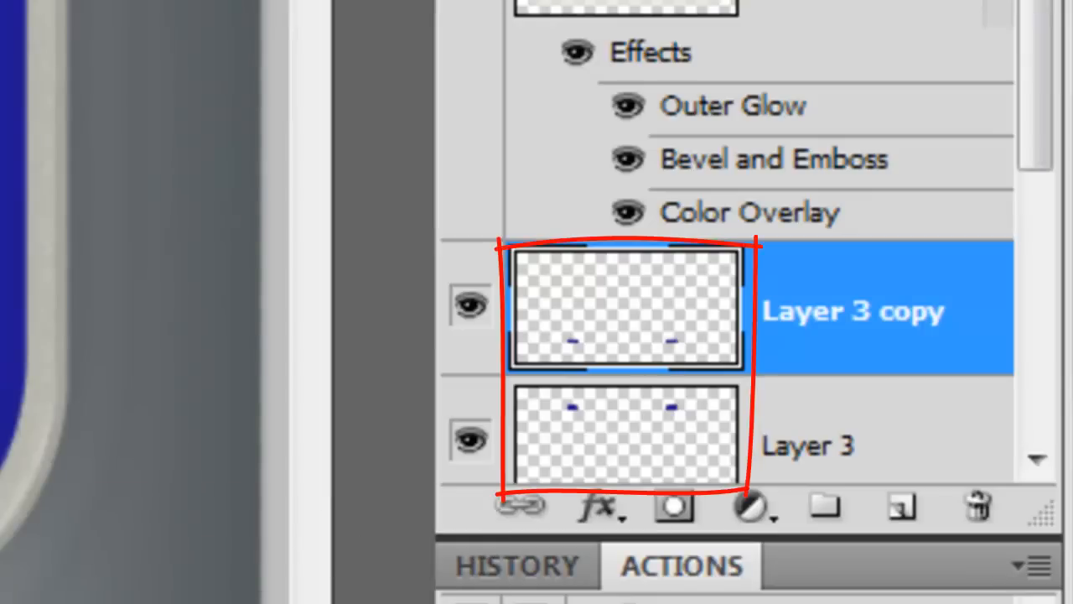
{"action": "left_click", "coordinate": [625, 309]}
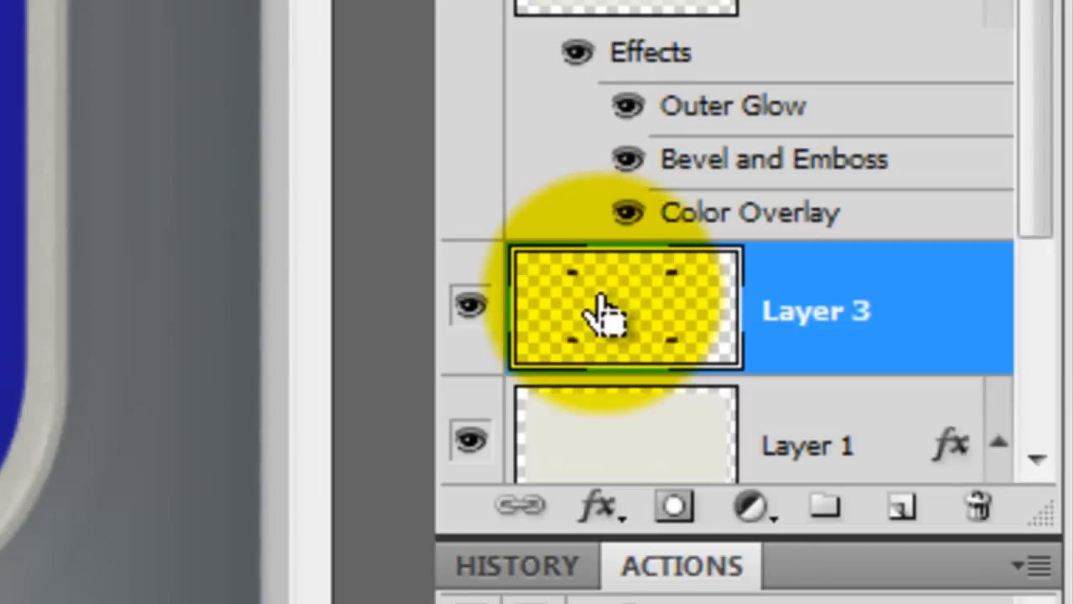
Delete the four-hole selection from the cream plate on Layer 1.
{"action": "scroll", "scroll_direction": "down", "scroll_amount": 3}
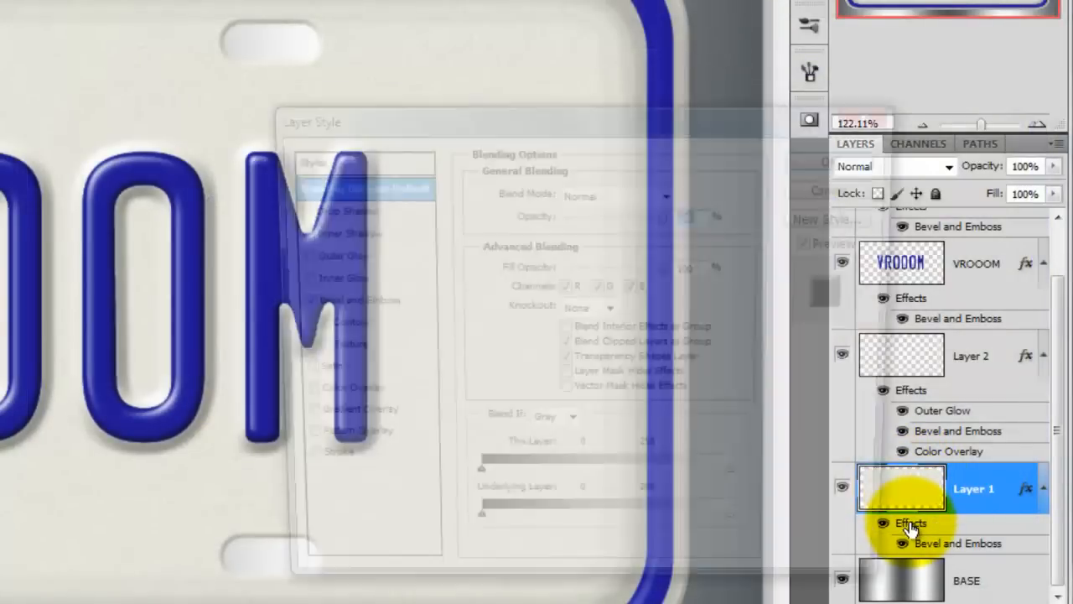
Add a drop shadow to Layer 1: 45% opacity, 7 px distance, 1 px size.
{"action": "left_click", "coordinate": [335, 208]}
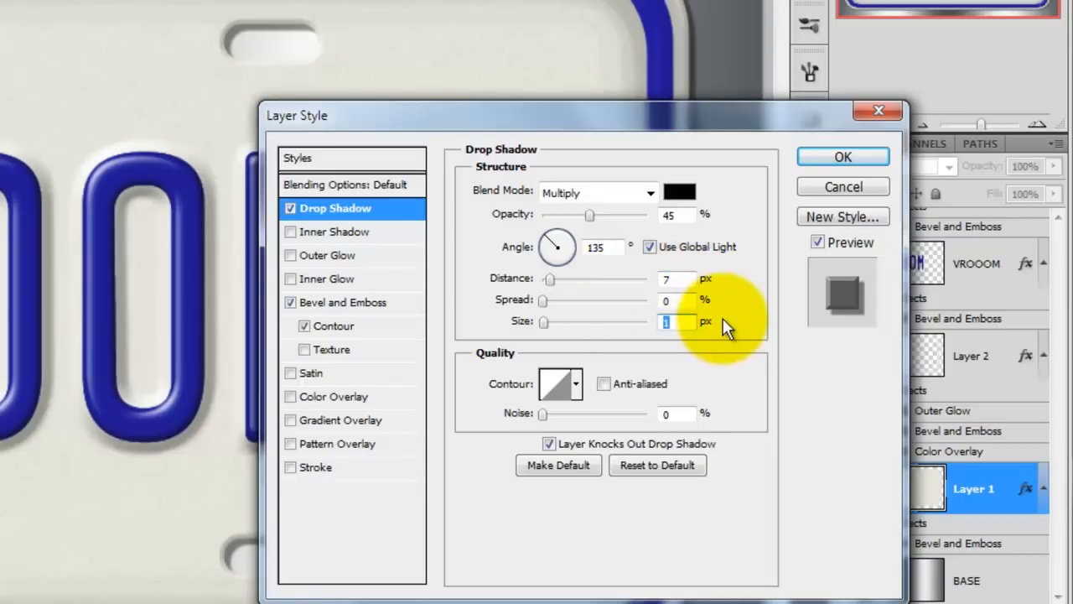
{"action": "left_click", "coordinate": [843, 157]}
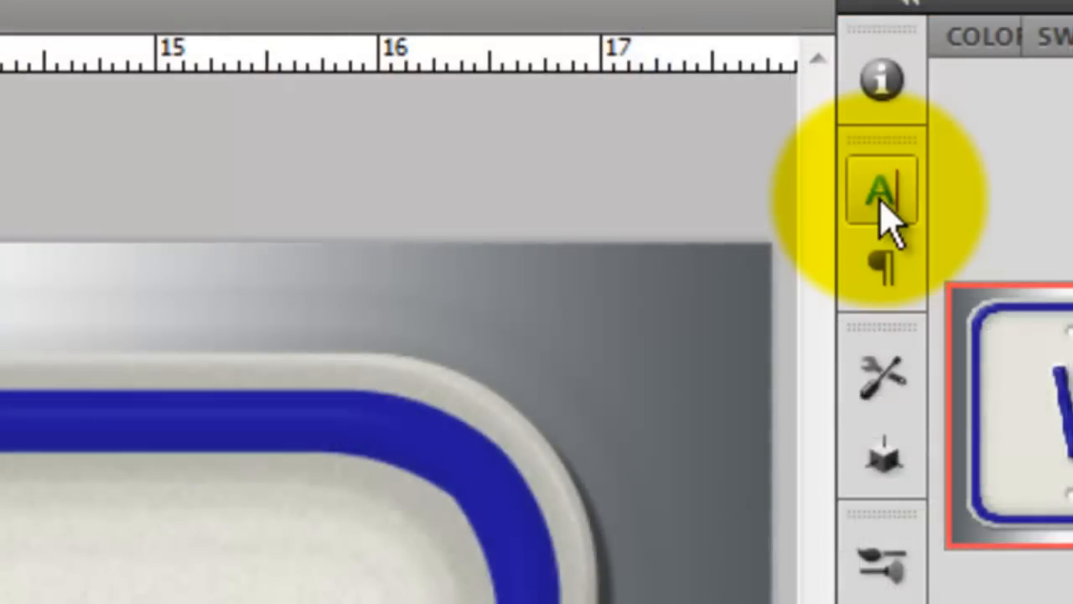
Type blue '20 ILLINOIS 12' in Arial Narrow Bold across the top of the plate.
{"action": "left_click", "coordinate": [880, 189]}
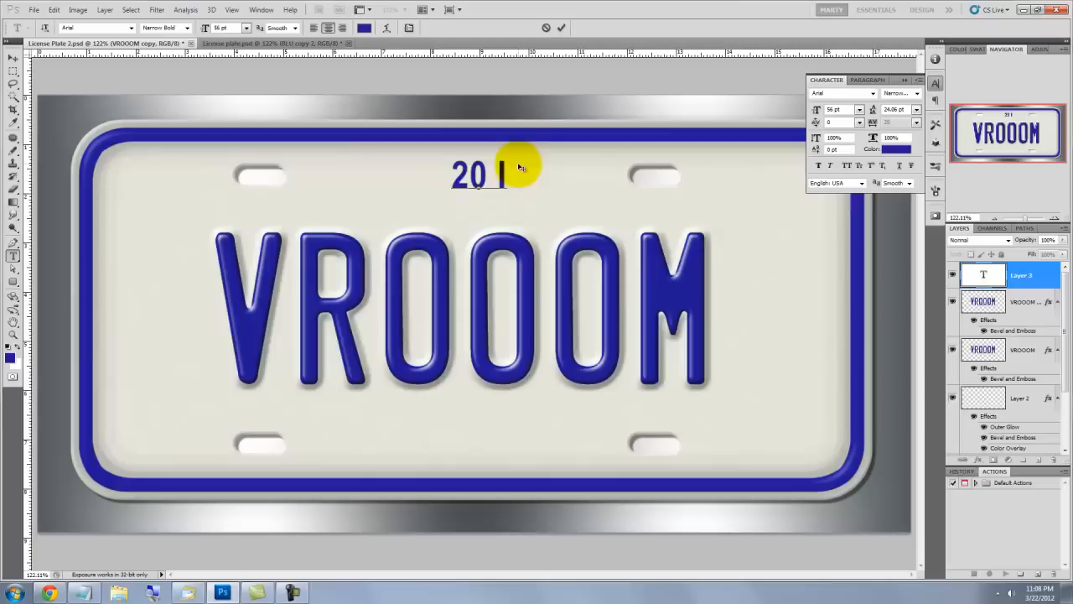
{"action": "type", "text": "ILLINOIS 12"}
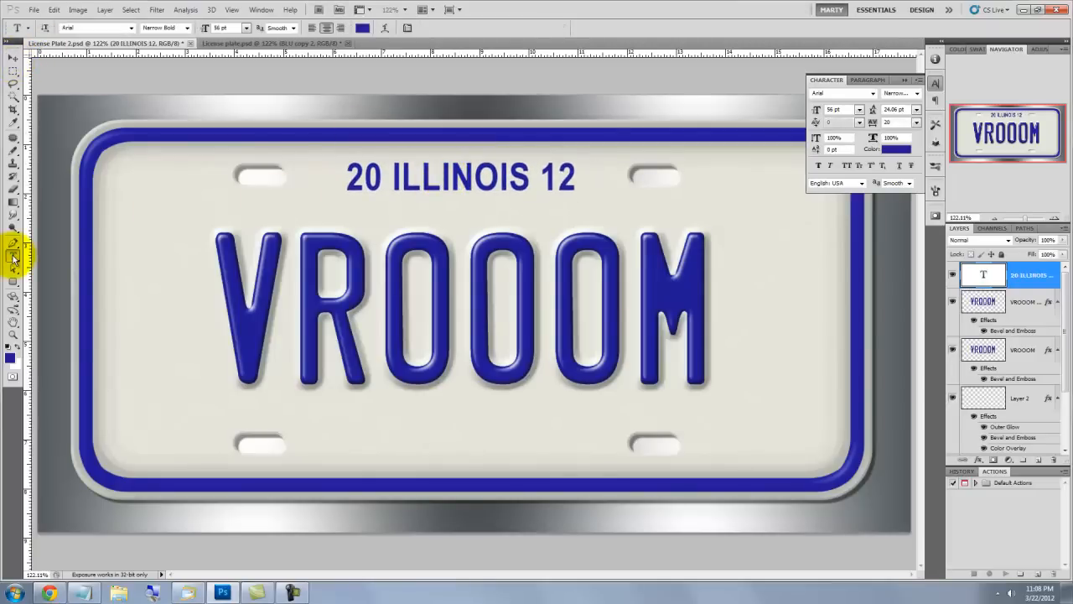
{"action": "type", "text": "LA"}
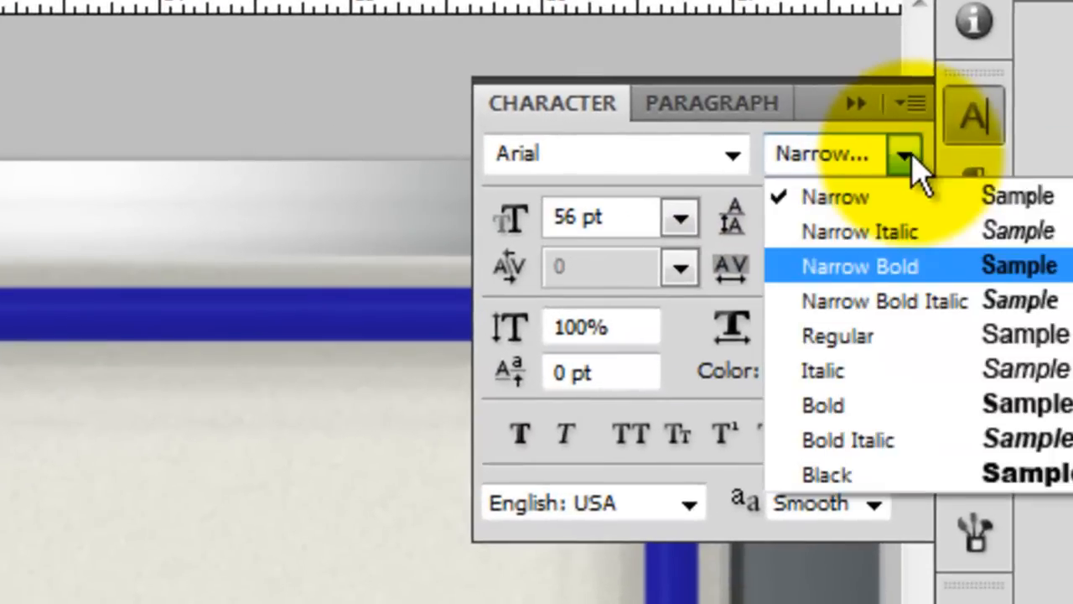
{"action": "mouse_move", "coordinate": [885, 302]}
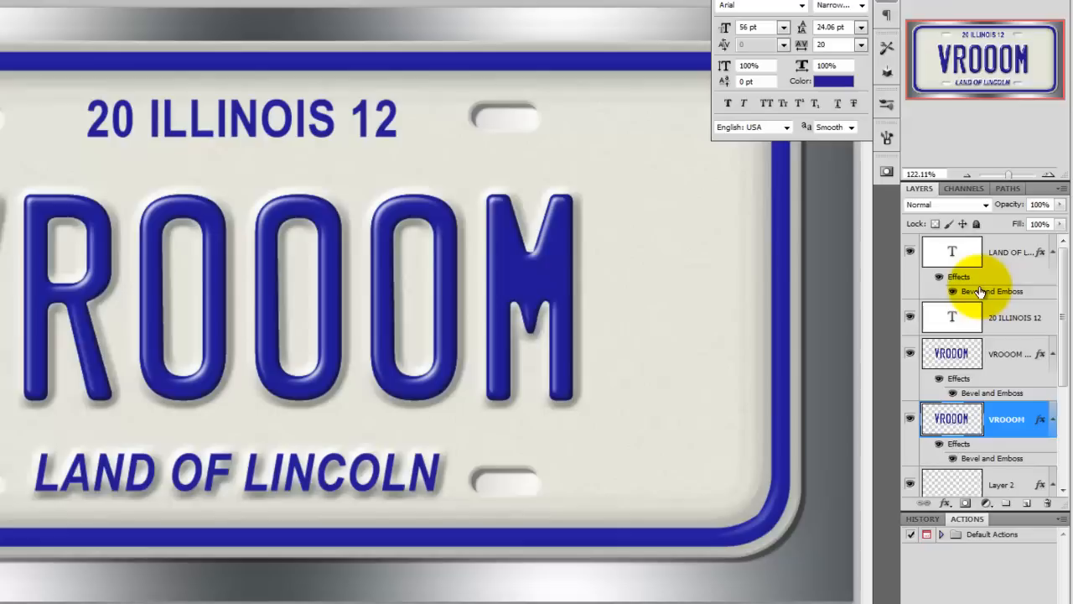
Give LAND OF LINCOLN an Outer Bevel (size 9, soften 4) and copy it onto 20 ILLINOIS 12.
{"action": "left_click", "coordinate": [992, 291]}
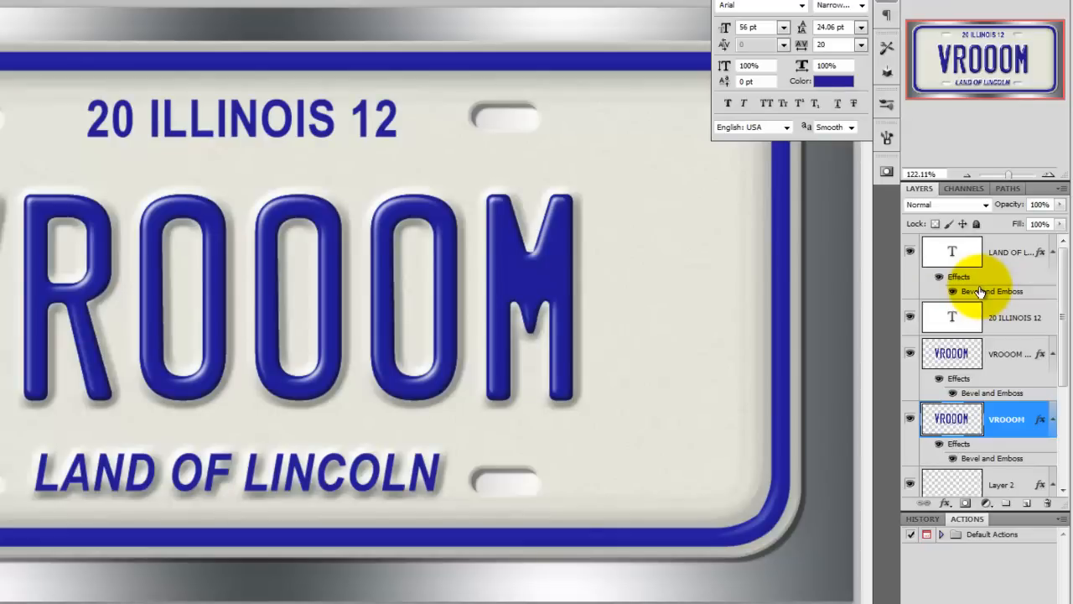
{"action": "double_click", "coordinate": [993, 291]}
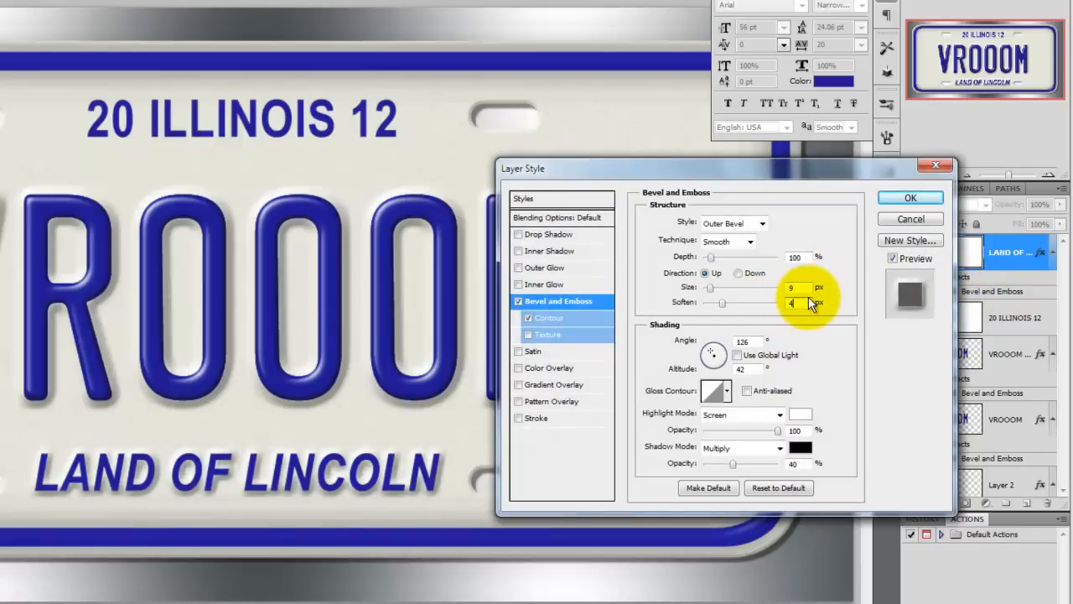
{"action": "left_click", "coordinate": [910, 197]}
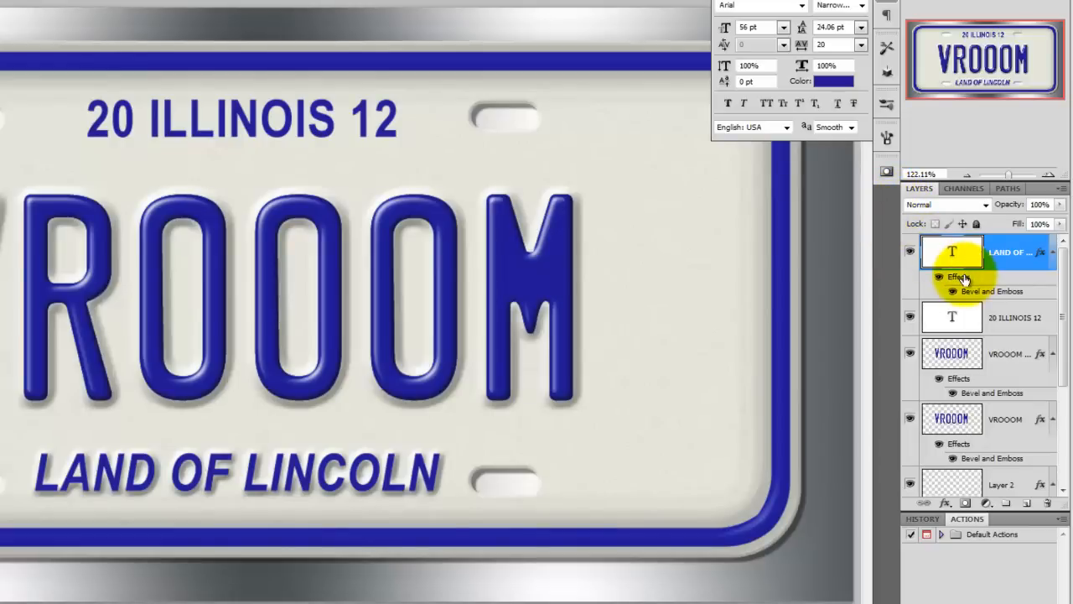
{"action": "left_click", "coordinate": [989, 283]}
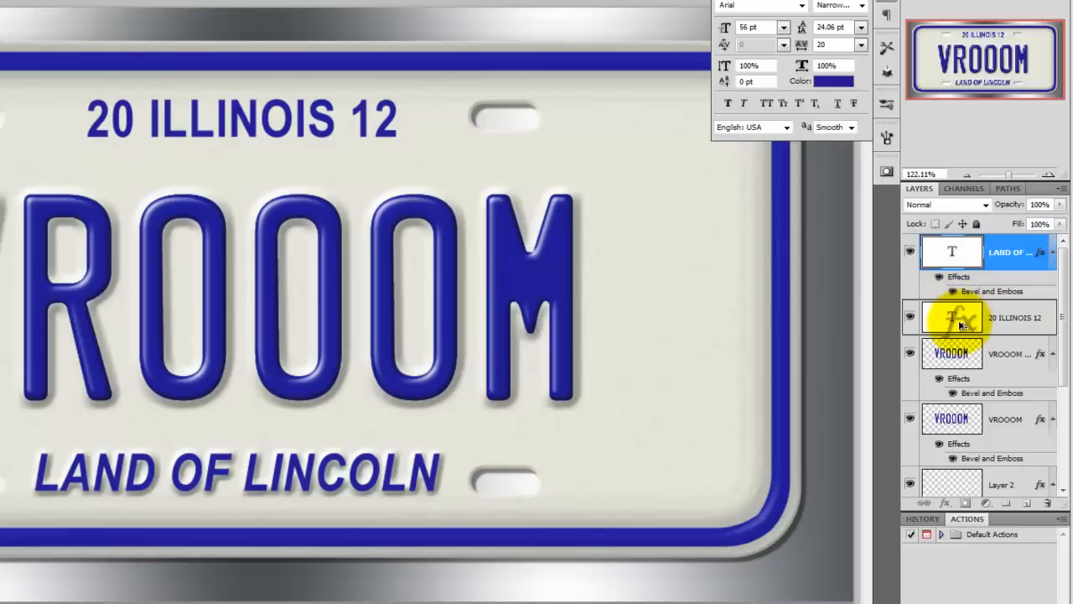
{"action": "left_click", "coordinate": [940, 317]}
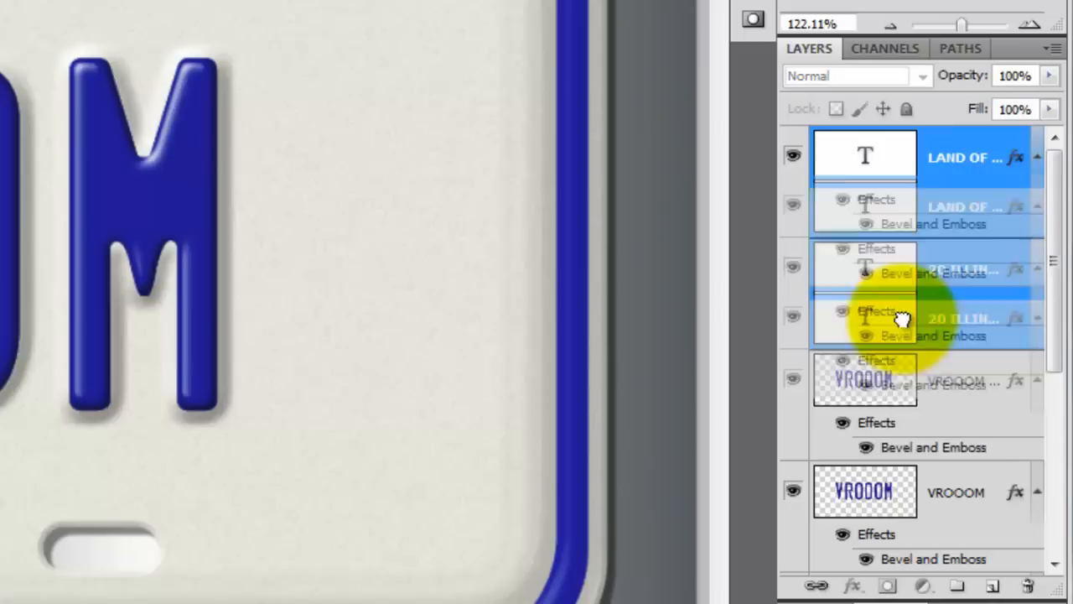
Duplicate both text layers and open the LAND OF LINCOLN copy's Bevel and Emboss settings.
{"action": "scroll", "scroll_direction": "down", "scroll_amount": 3}
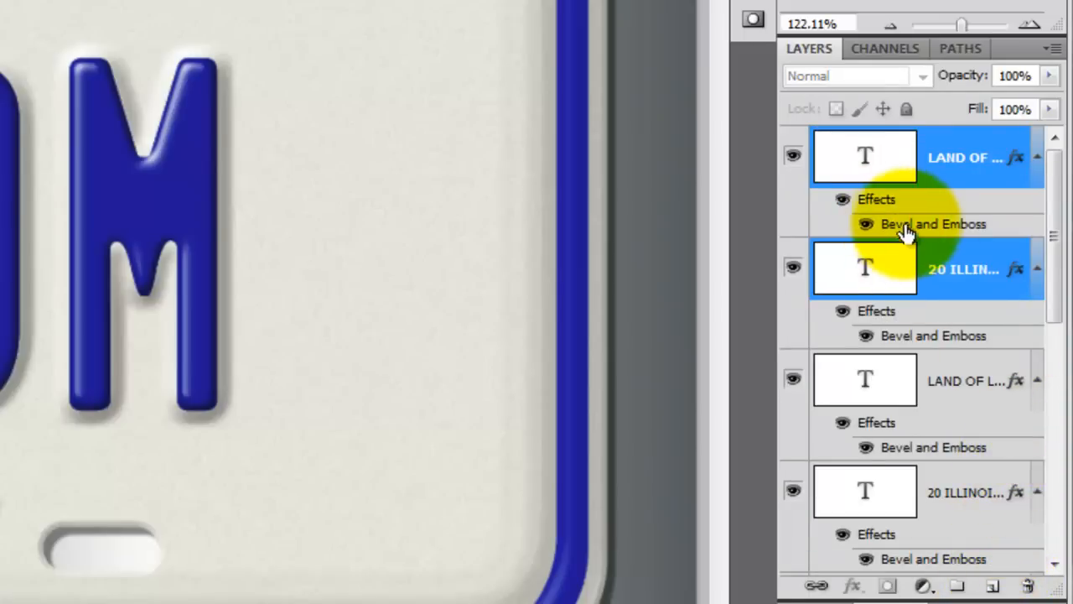
{"action": "double_click", "coordinate": [933, 224]}
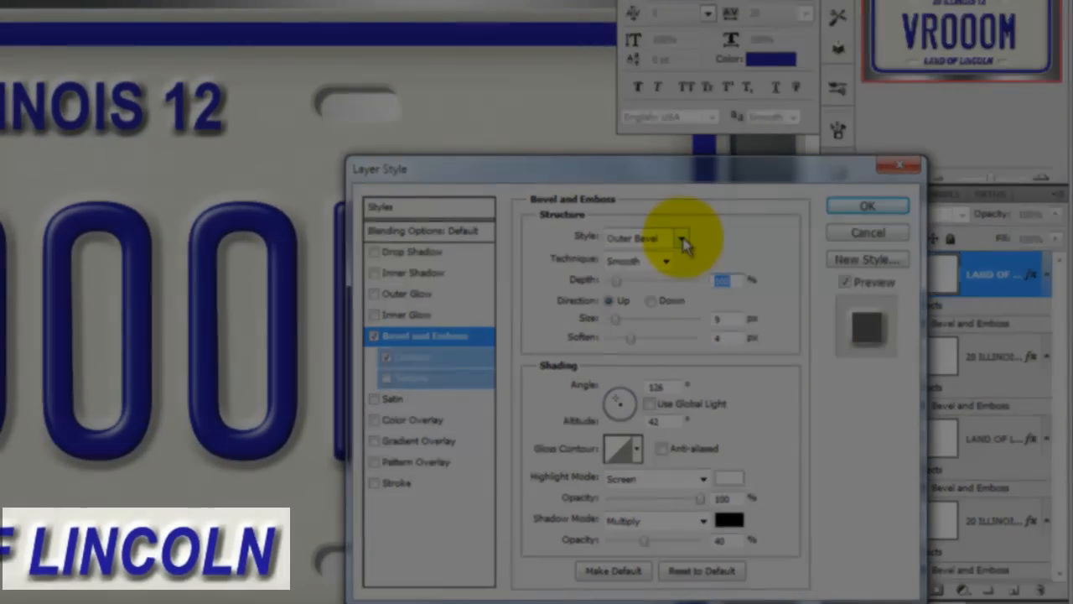
Switch the LAND OF LINCOLN copy's bevel style to Inner Bevel.
{"action": "left_click", "coordinate": [679, 238]}
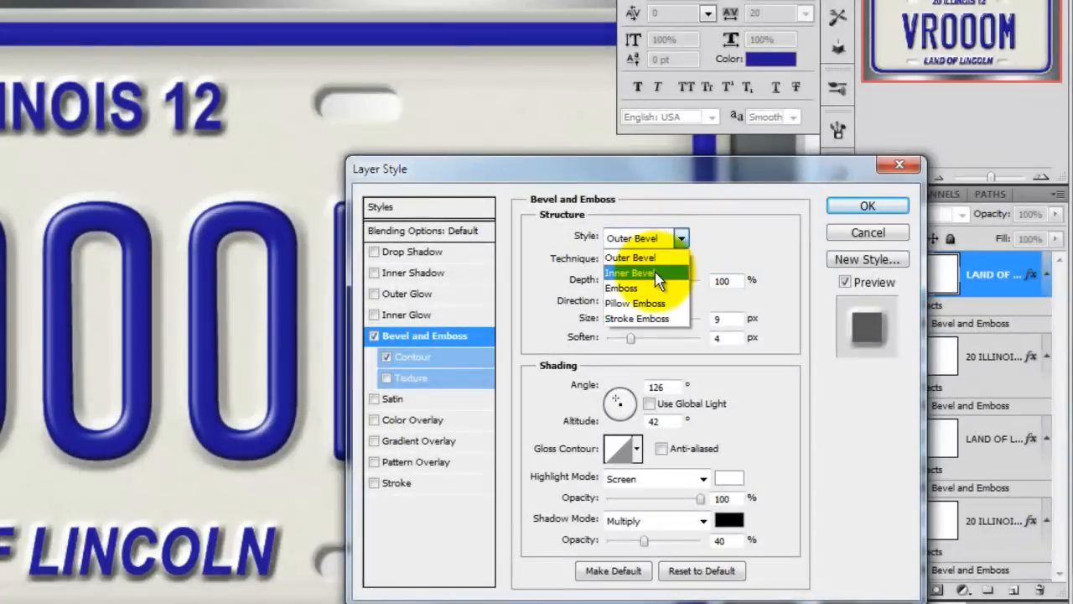
{"action": "left_click", "coordinate": [629, 273]}
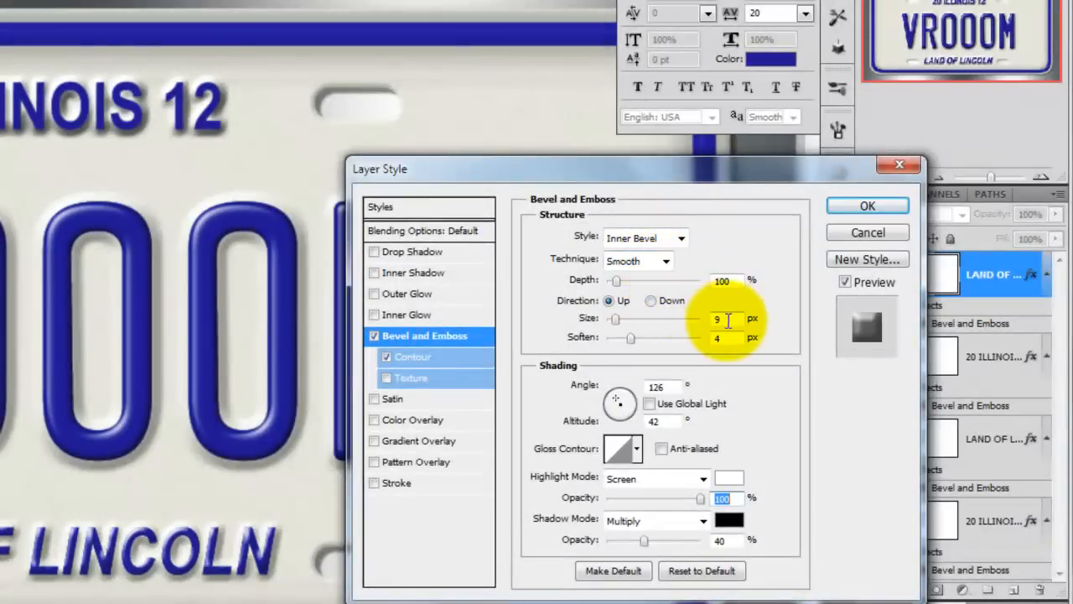